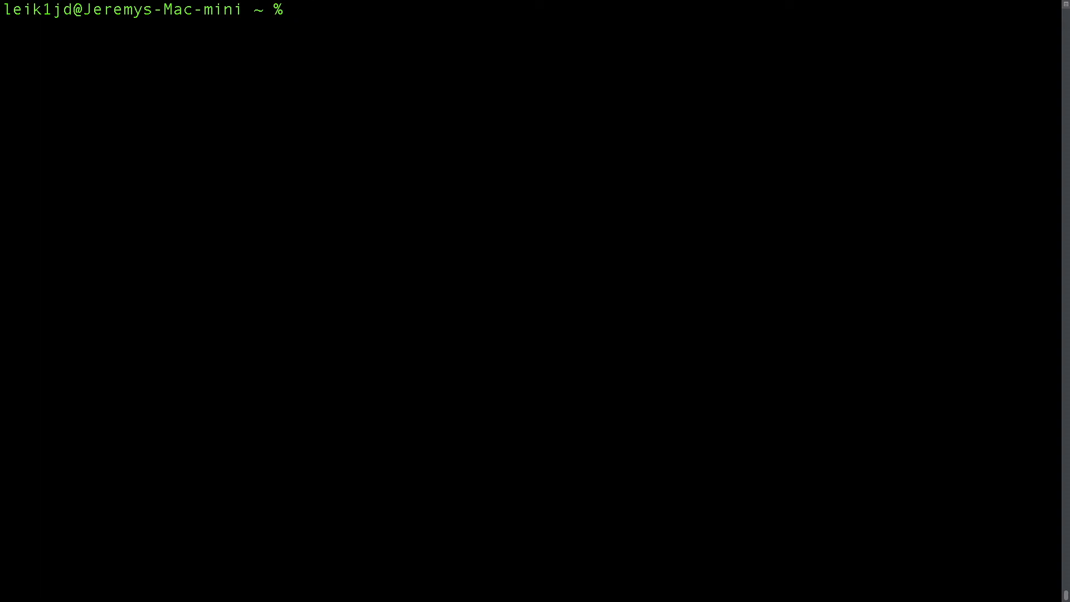
Run 'vboxmanage list vms' to print every registered VM name with its UUID.
text(v)
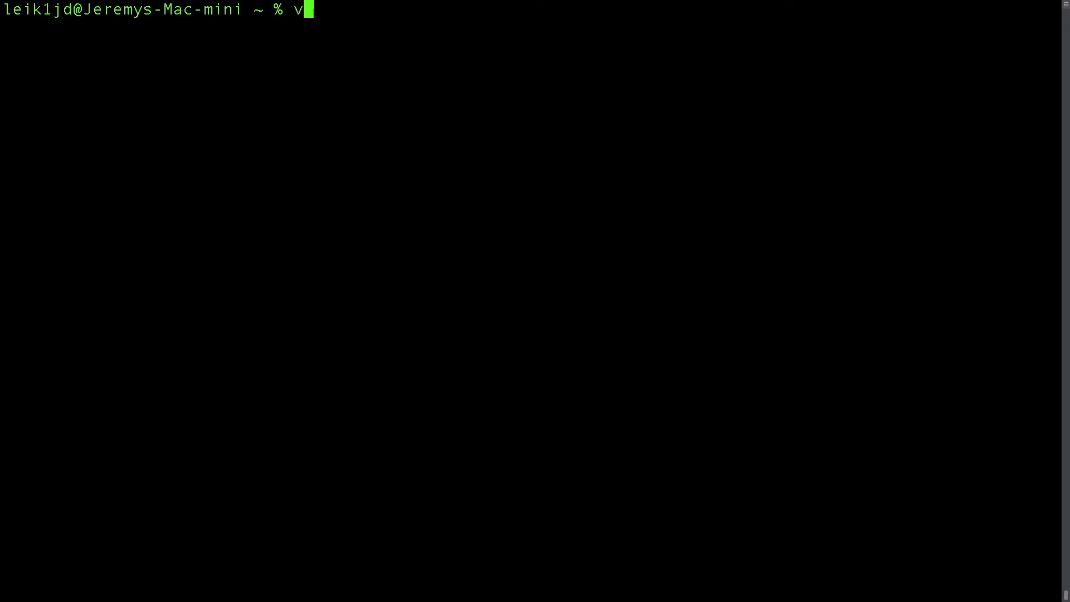
text(boxmanage)
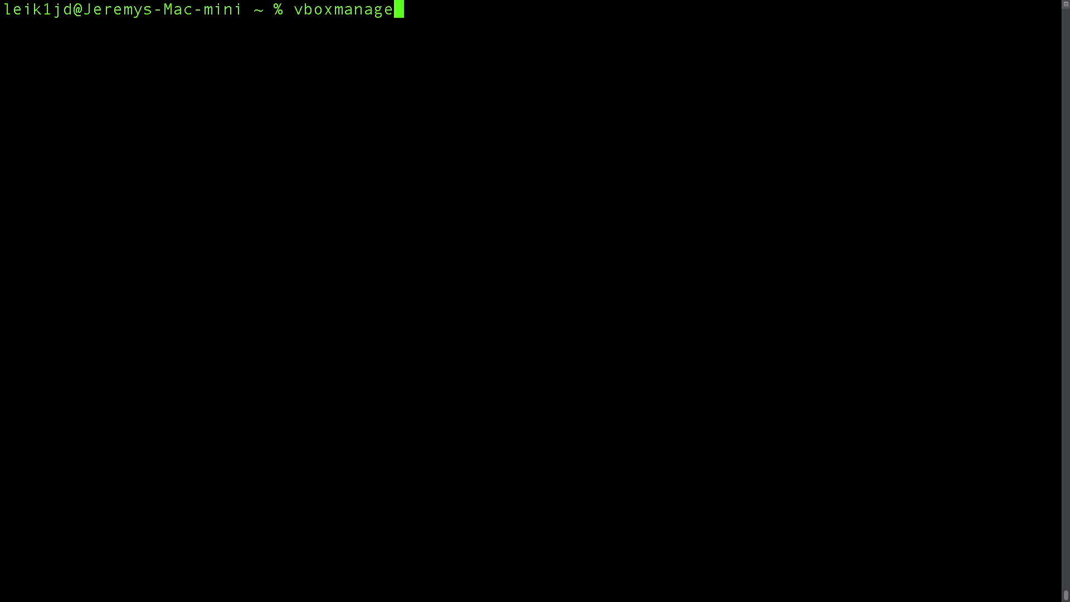
text(list vms)
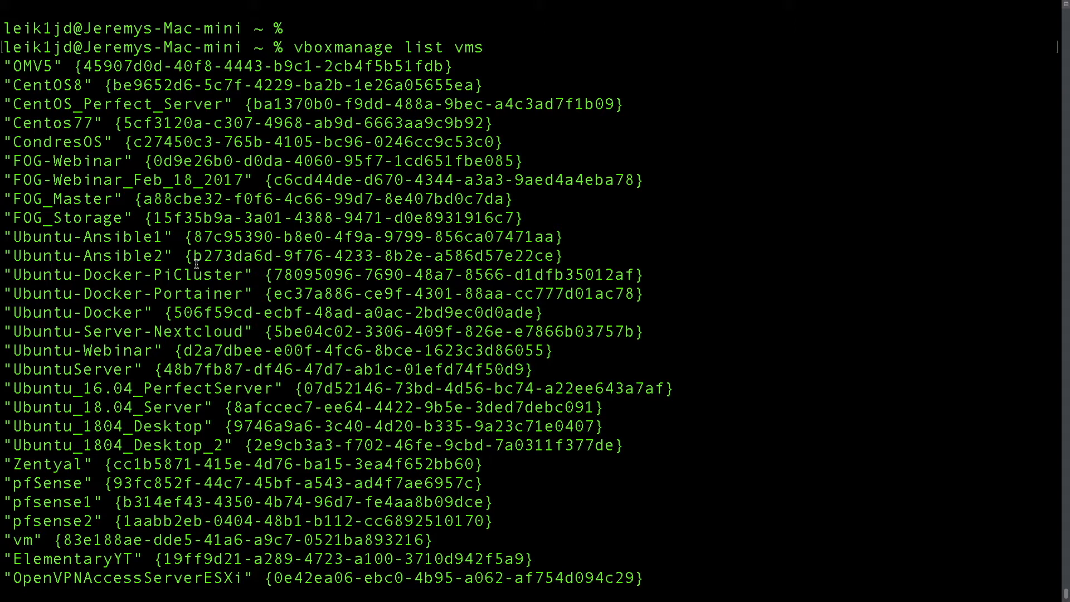
Highlight the FOG-Webinar_Feb_18_2017 VM name and scroll down the VM list.
double_click(230, 179)
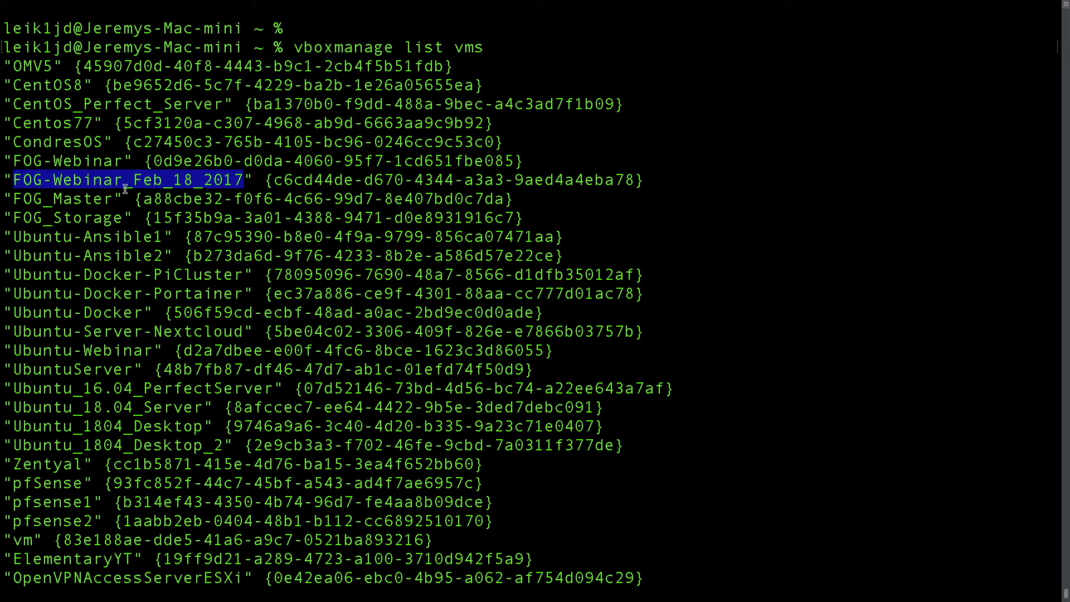
mouse_move(173, 183)
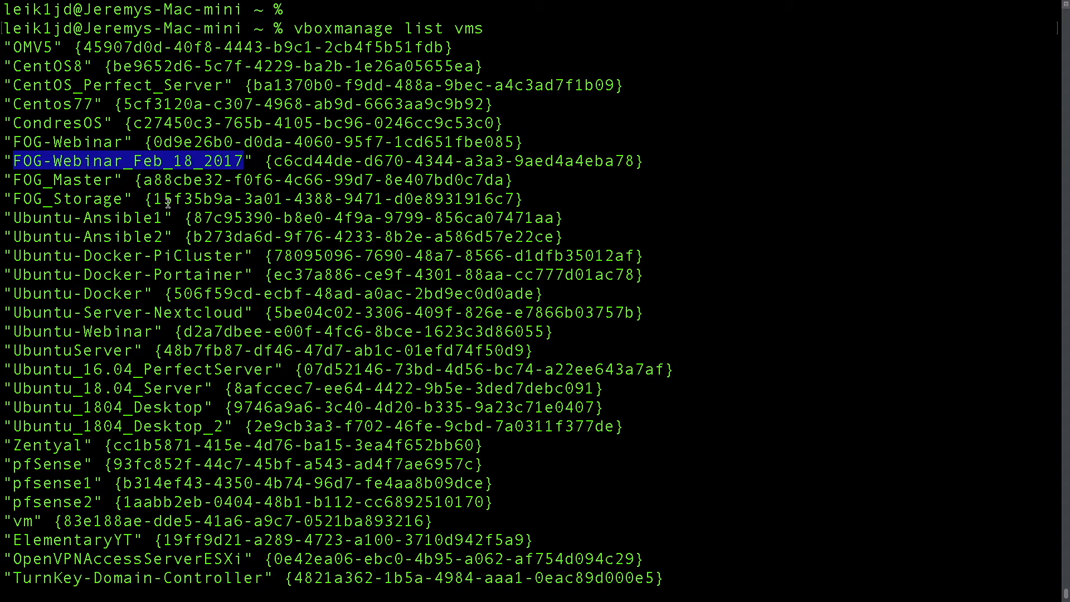
scroll(down, 3)
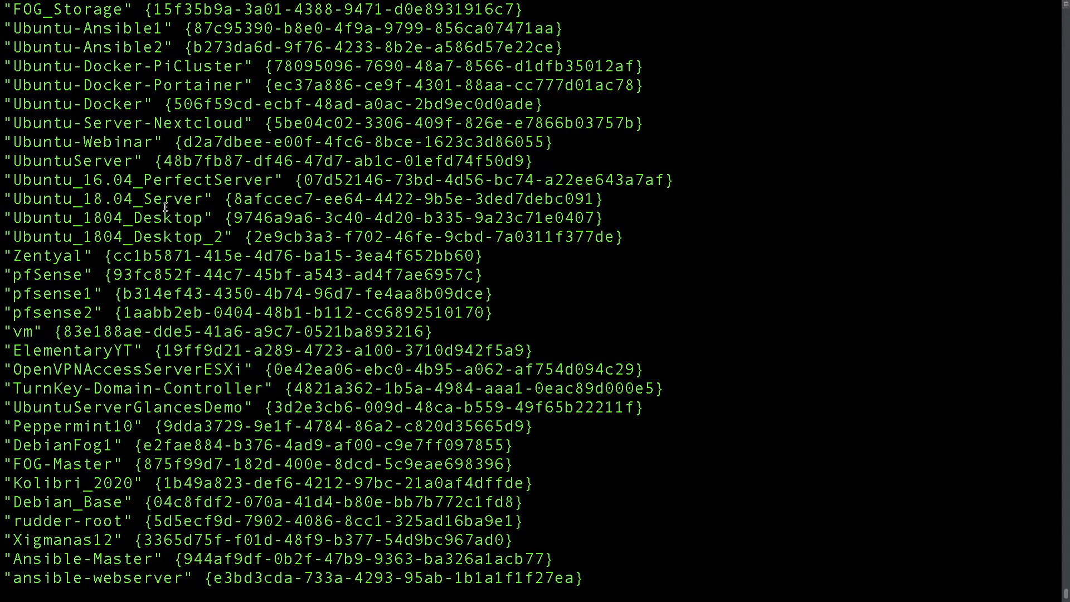
scroll(down, 3)
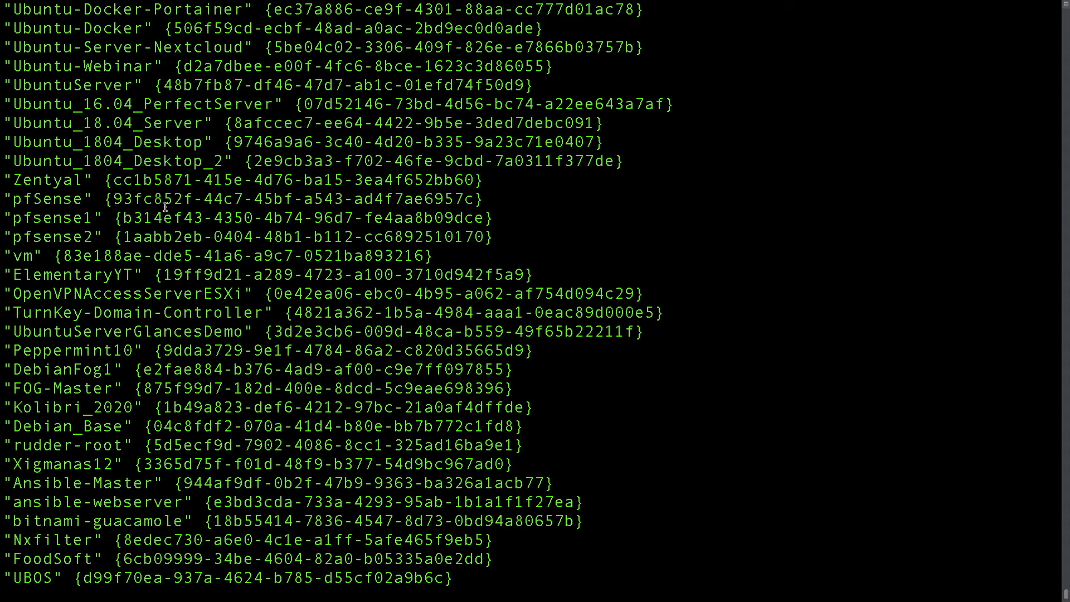
scroll(down, 3)
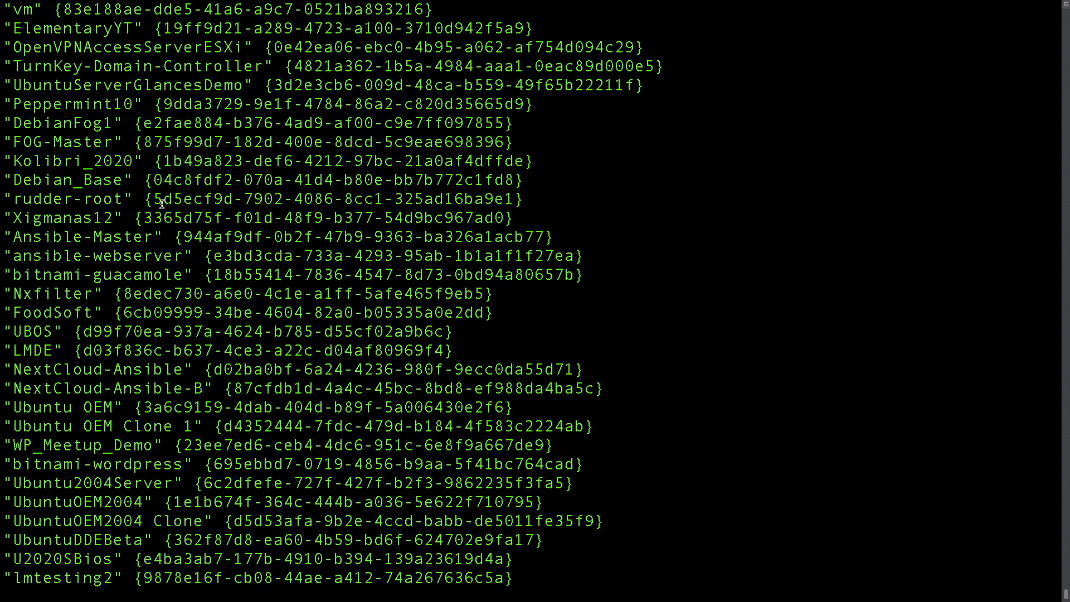
Scroll to the MSEdge - Win10 VM, highlighting its name and its UUID.
scroll(down, 3)
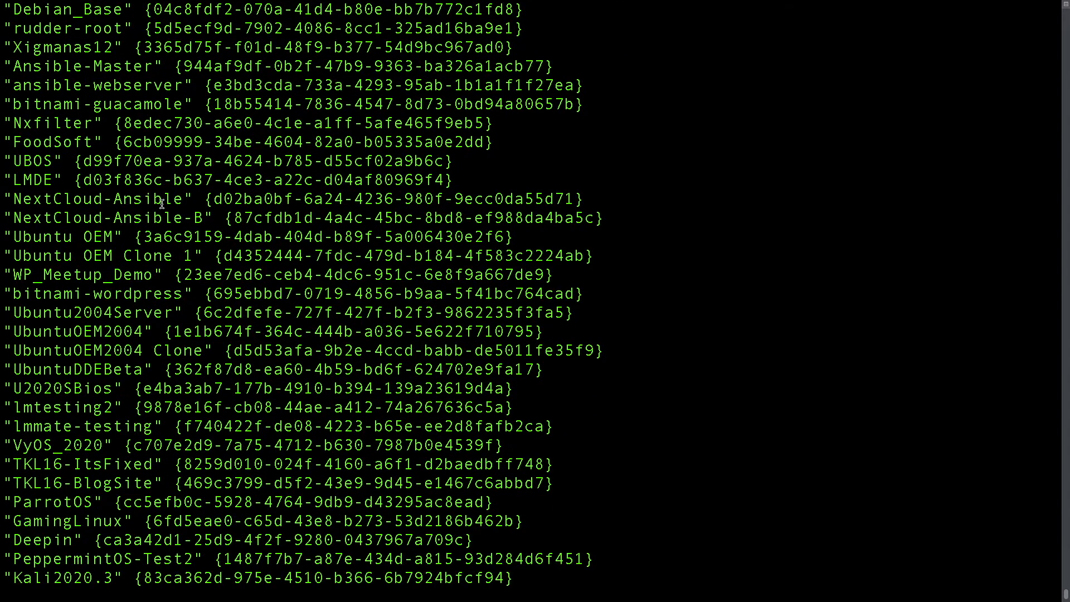
scroll(down, 3)
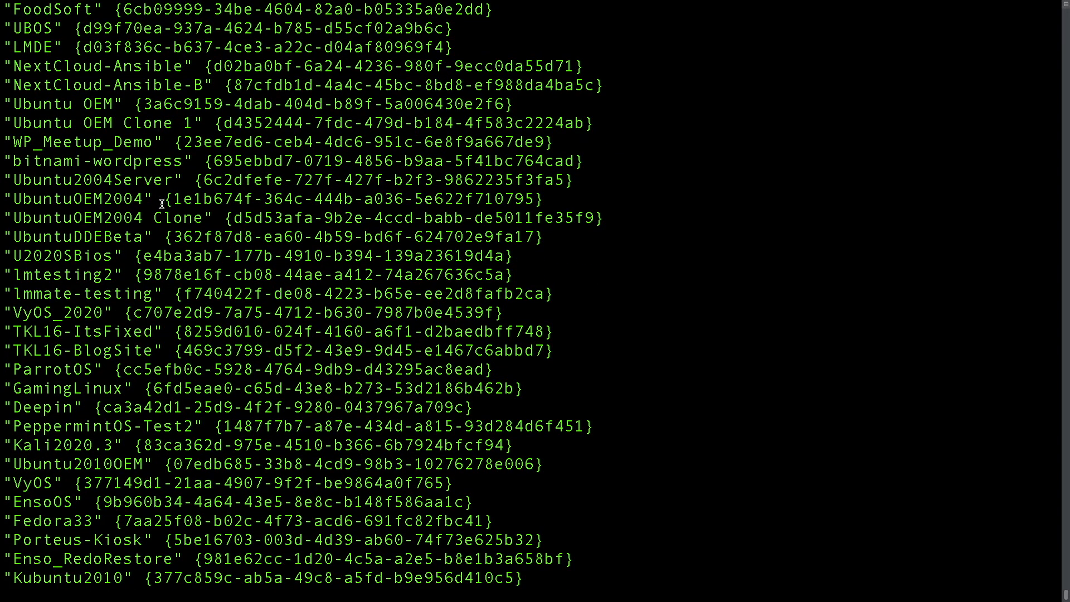
scroll(down, 3)
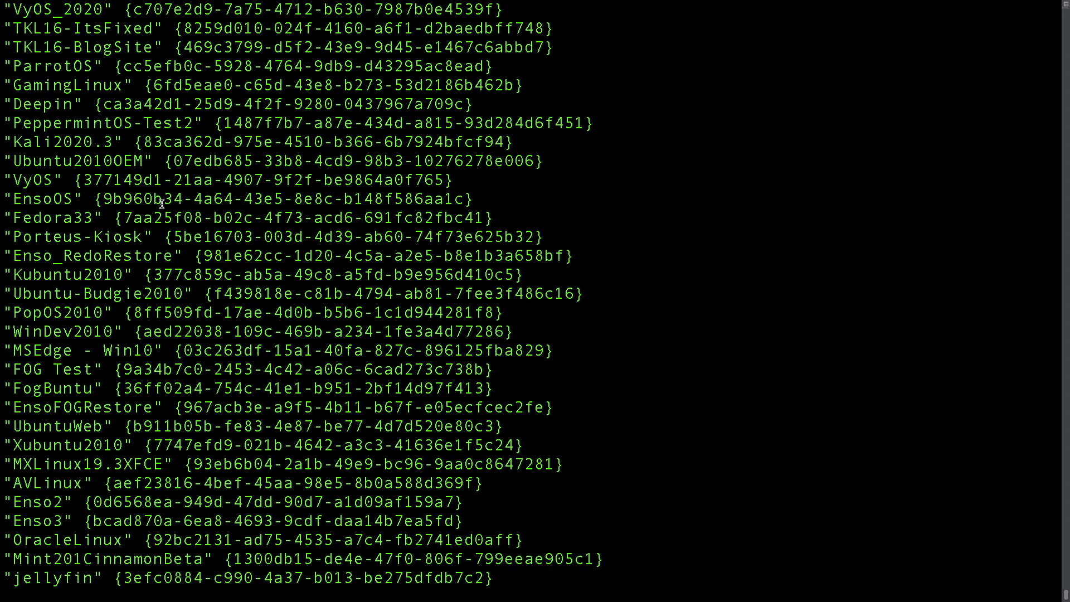
mouse_move(149, 350)
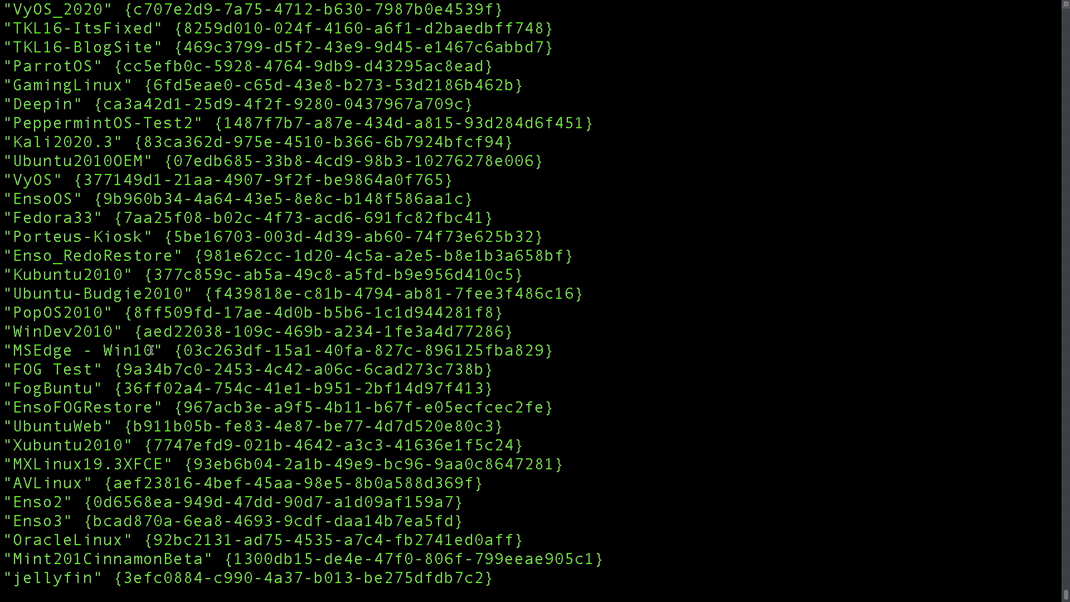
double_click(83, 350)
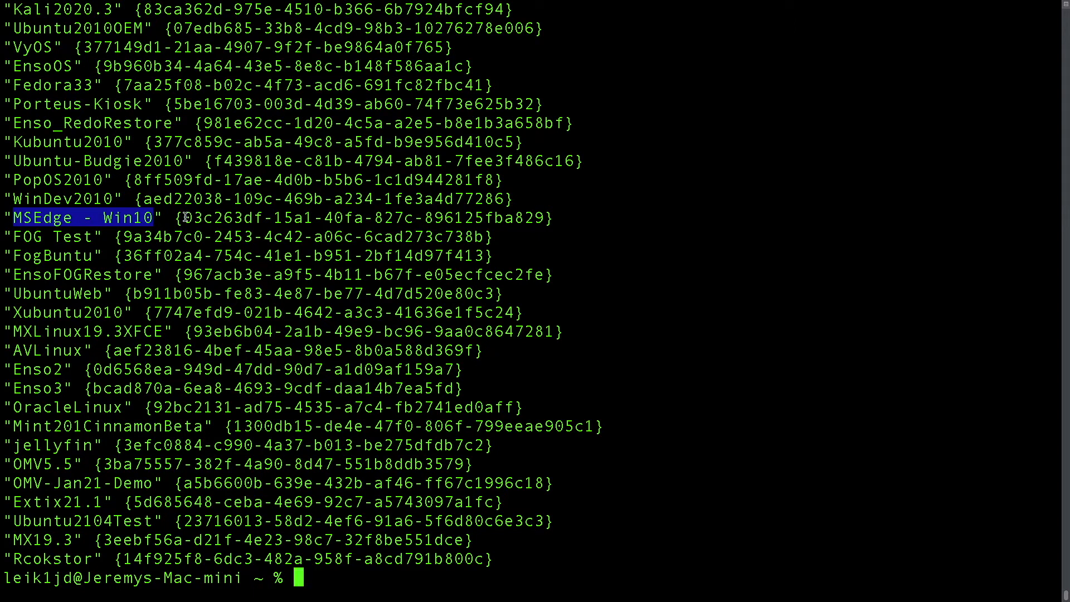
drag(185, 218, 542, 218)
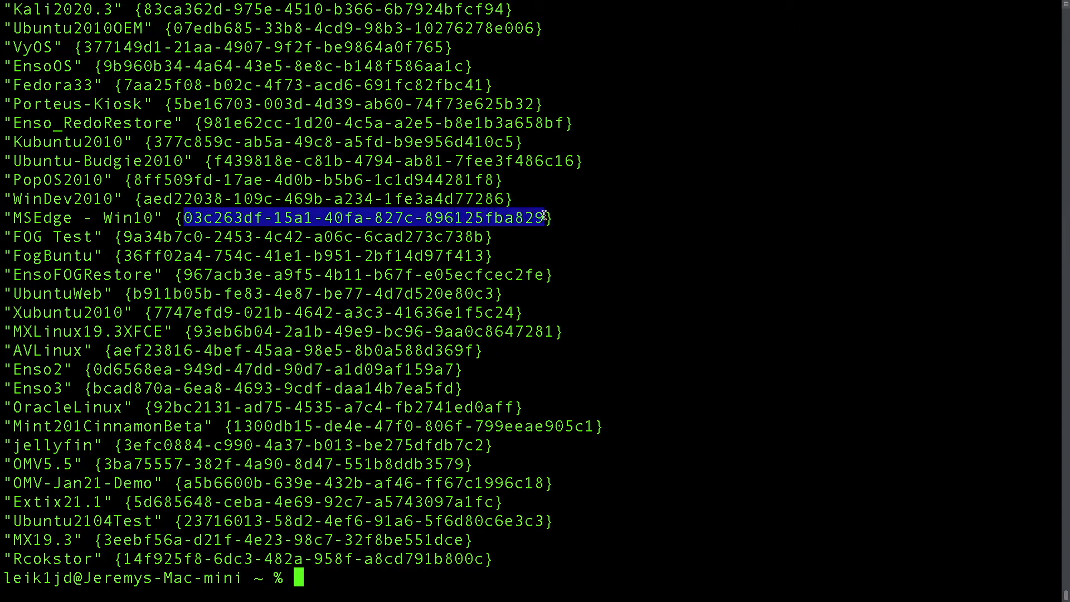
mouse_move(184, 218)
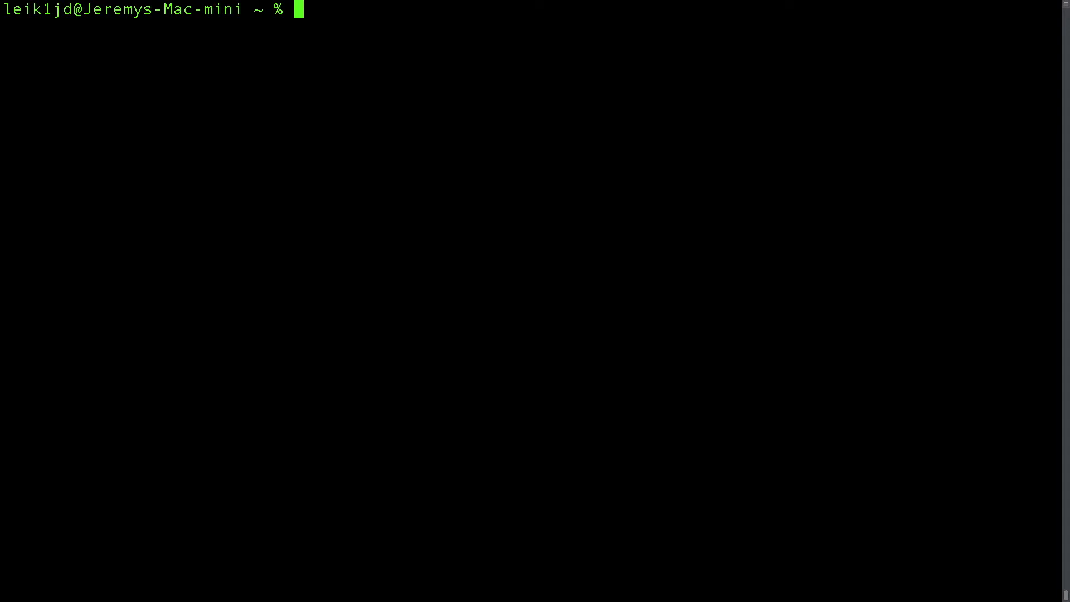
Run 'vboxmanage list runningvms', which returns no running machines.
text(vboxmanage)
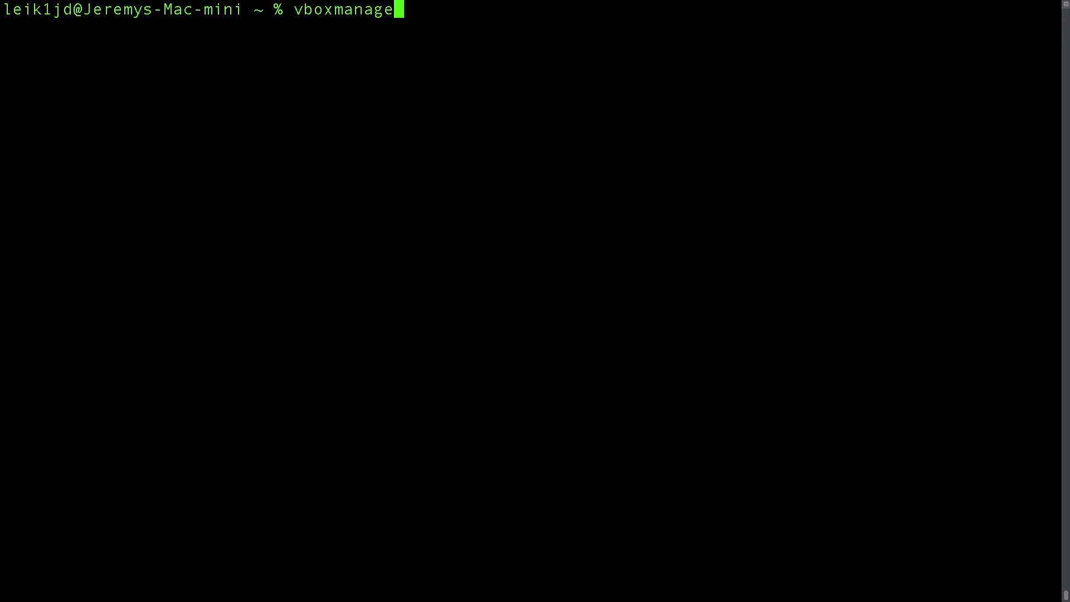
text(list ru)
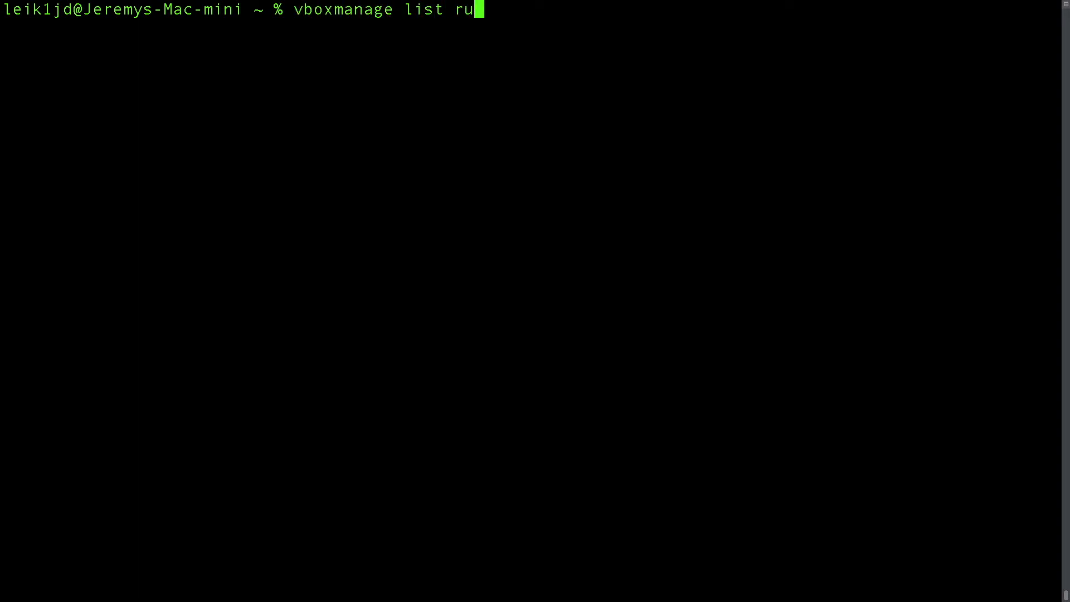
text(nningvms)
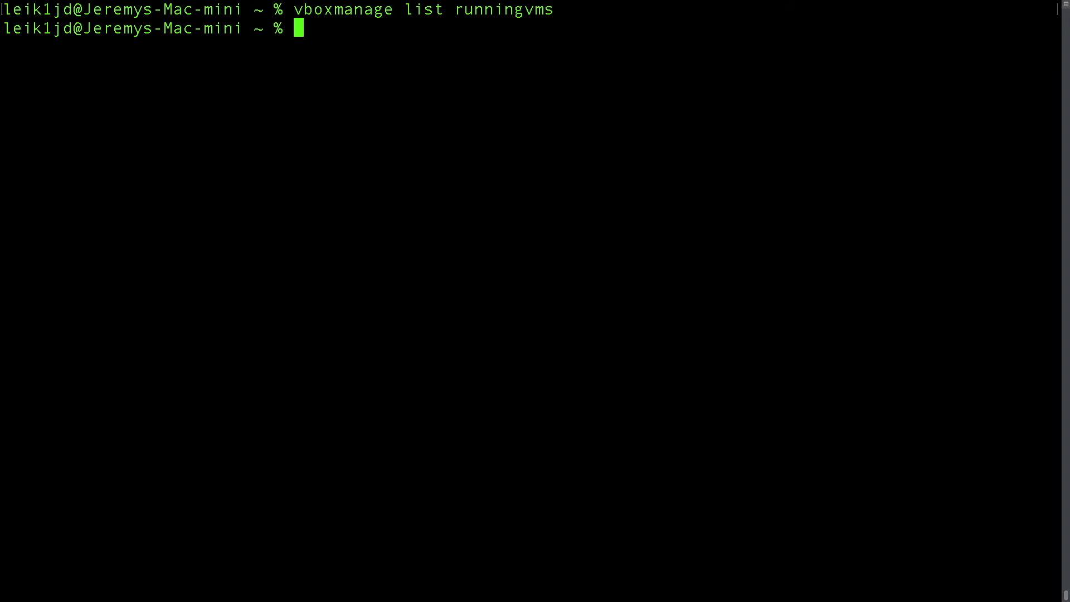
text(vboxma)
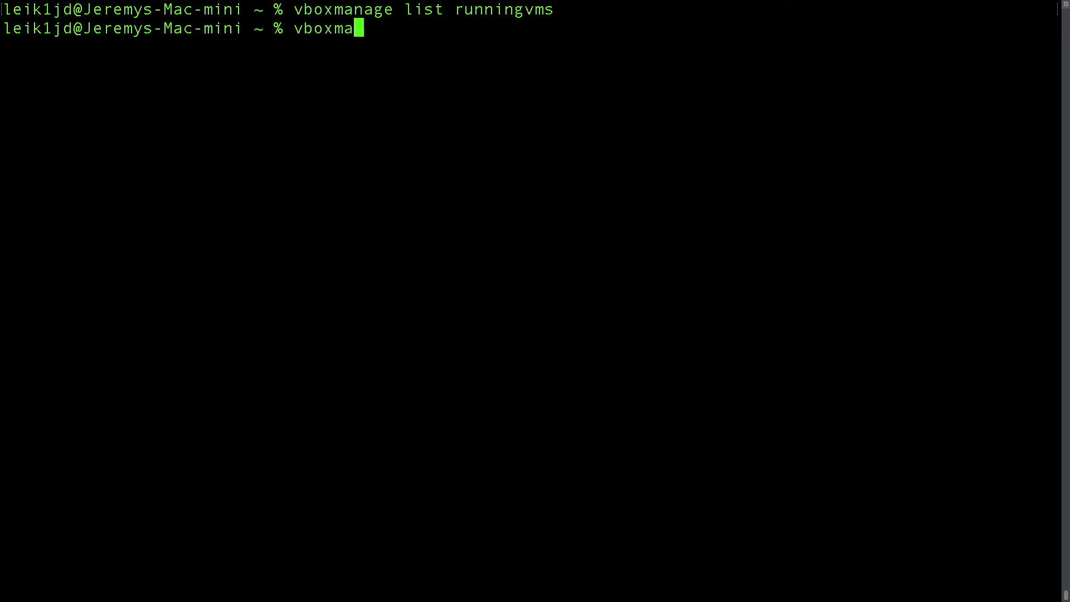
Run 'vboxmanage list ostypes' and scroll through the supported guest OS types.
text(nage list)
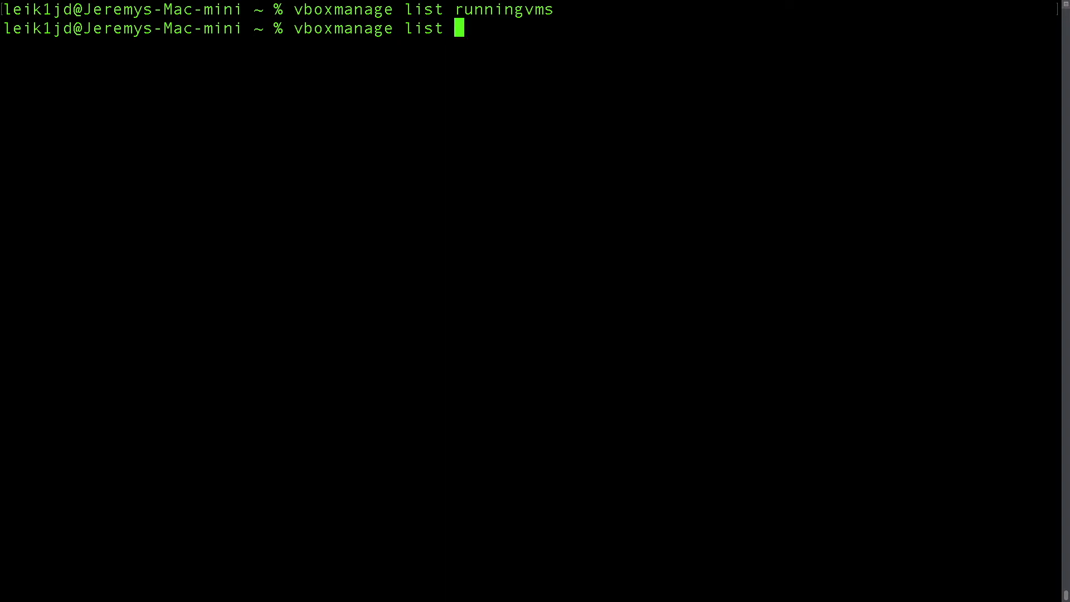
text(ostypes)
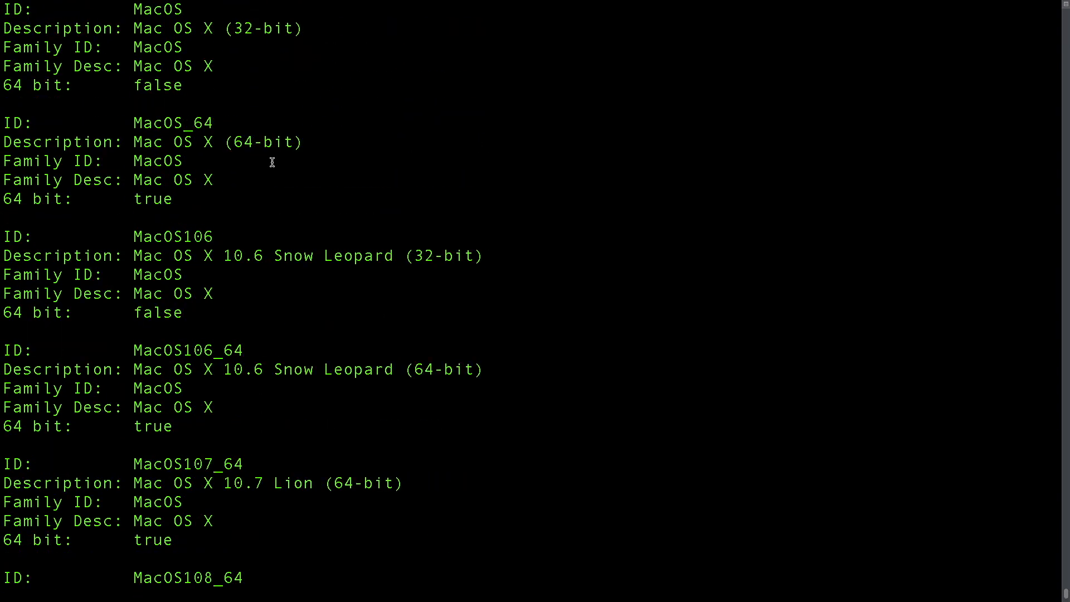
scroll(down, 3)
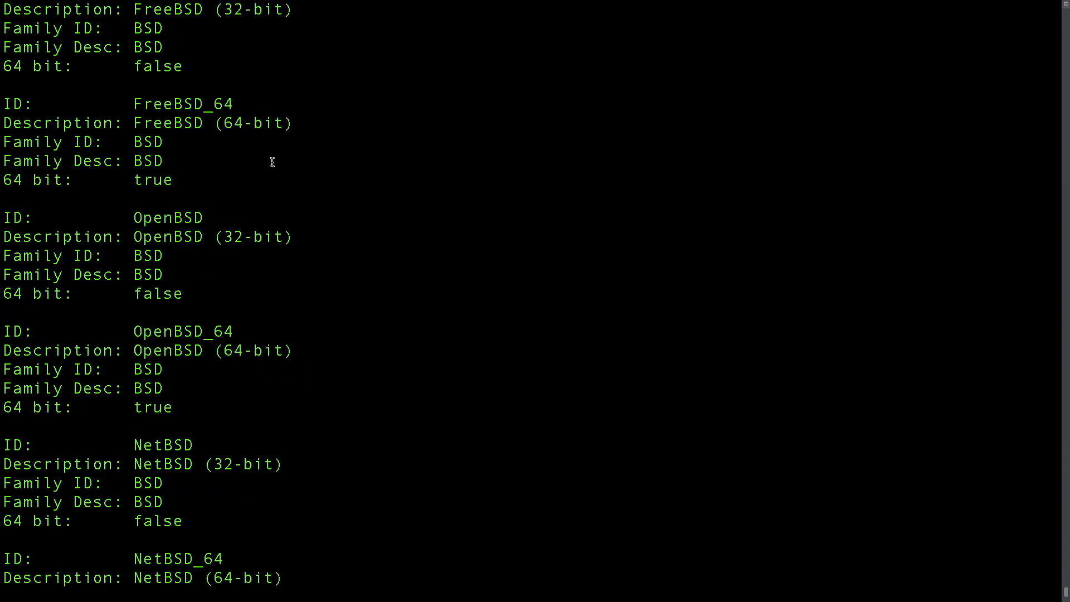
scroll(down, 3)
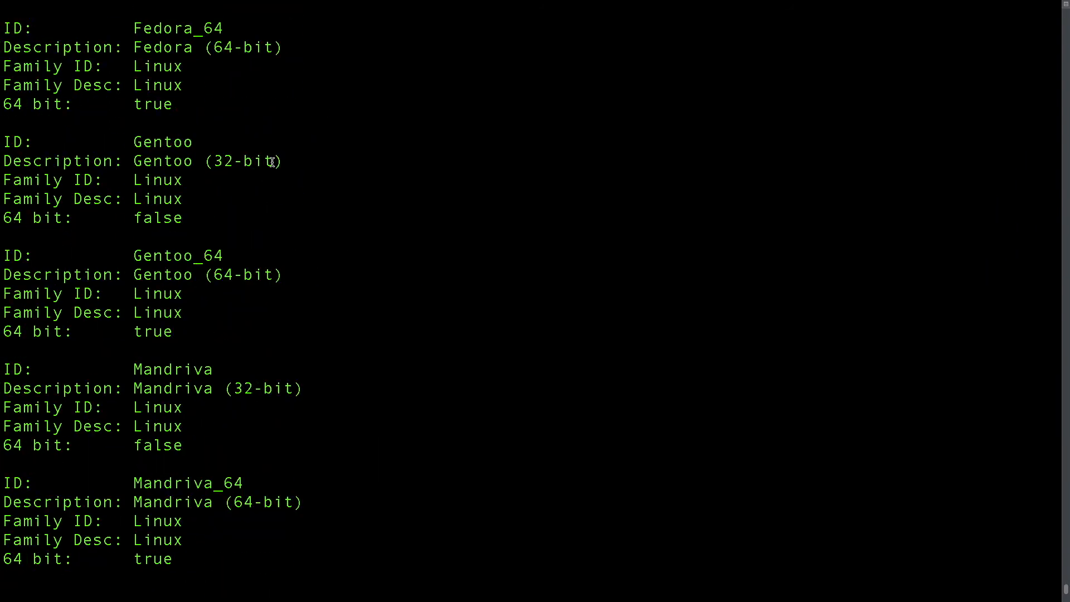
scroll(down, 3)
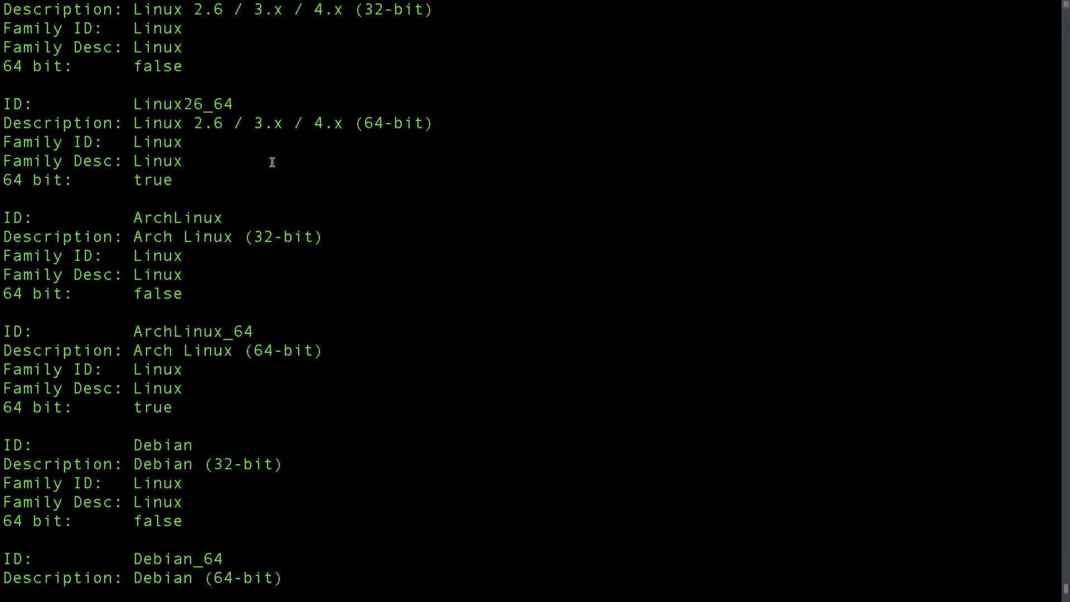
scroll(down, 3)
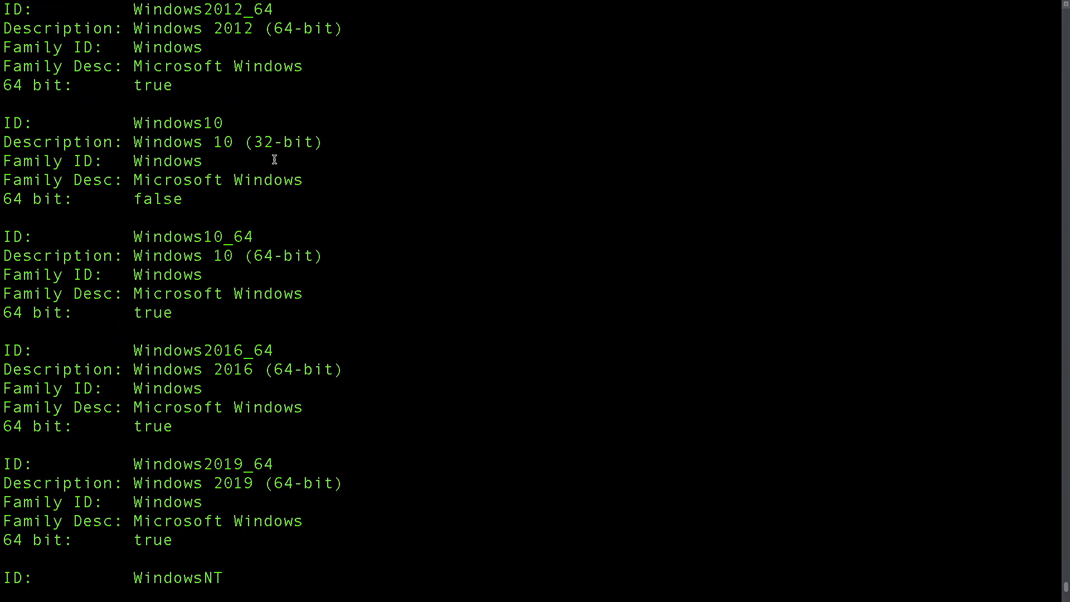
scroll(down, 3)
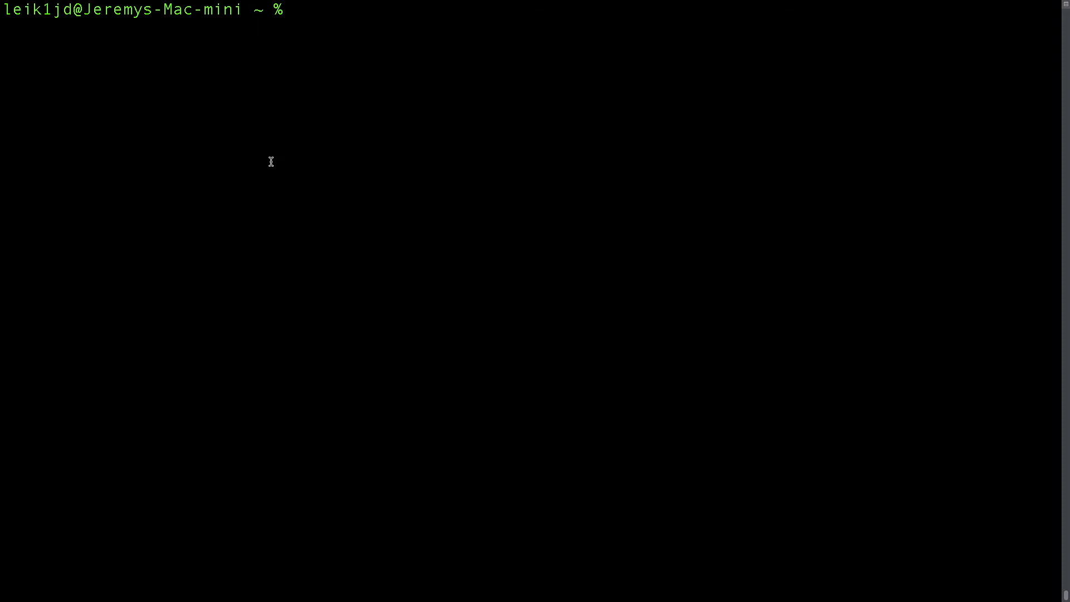
Run 'vboxmanage list intnets', showing FOGDemo, VyOSPrivate, Zen, intnet and intnet2.
text(vbox)
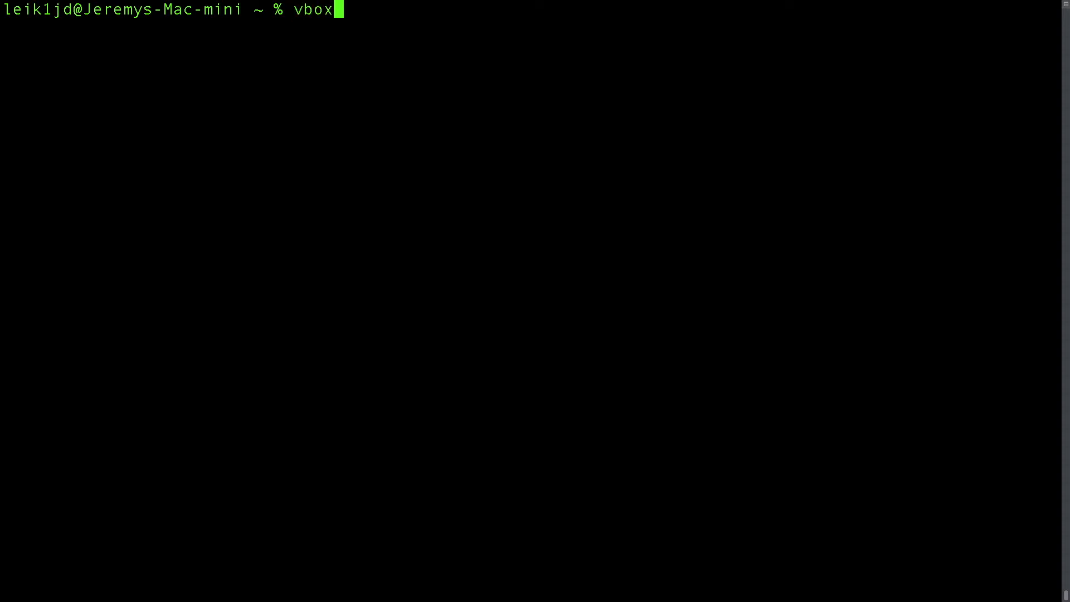
text(manage list)
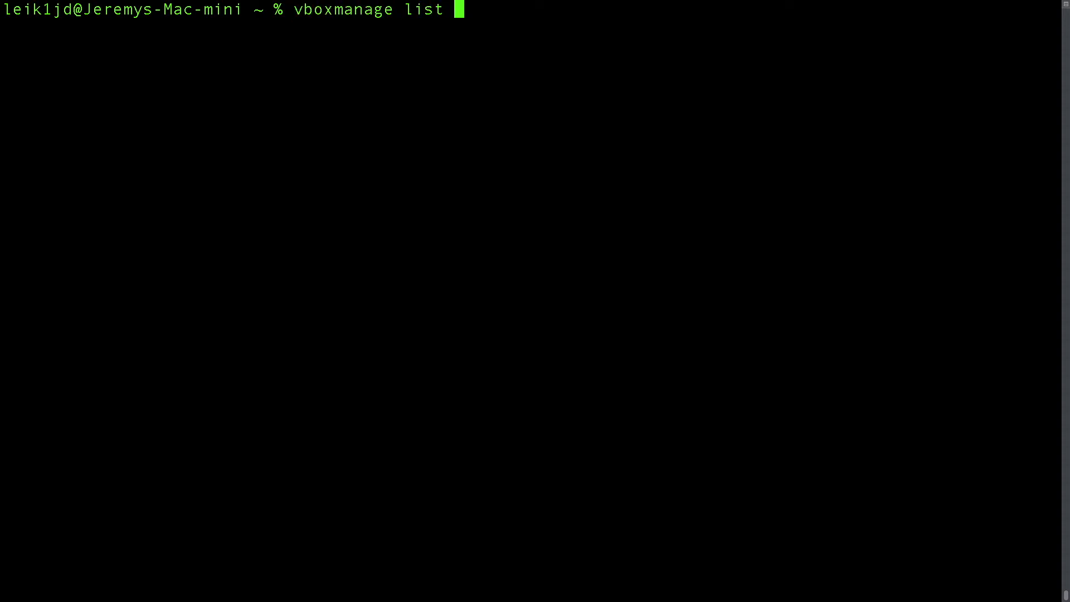
text(intnets)
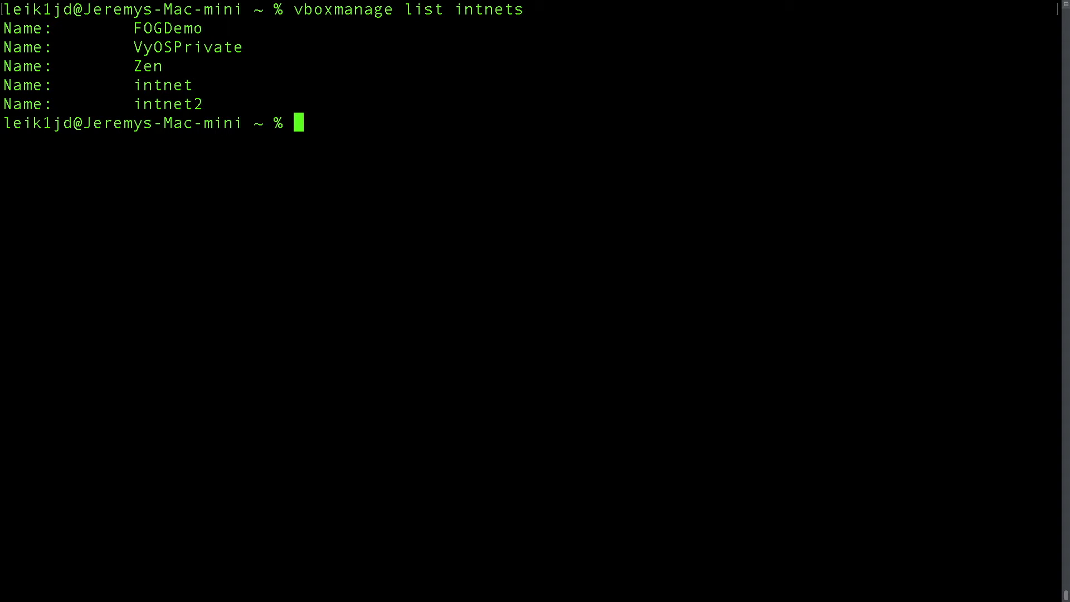
mouse_move(697, 244)
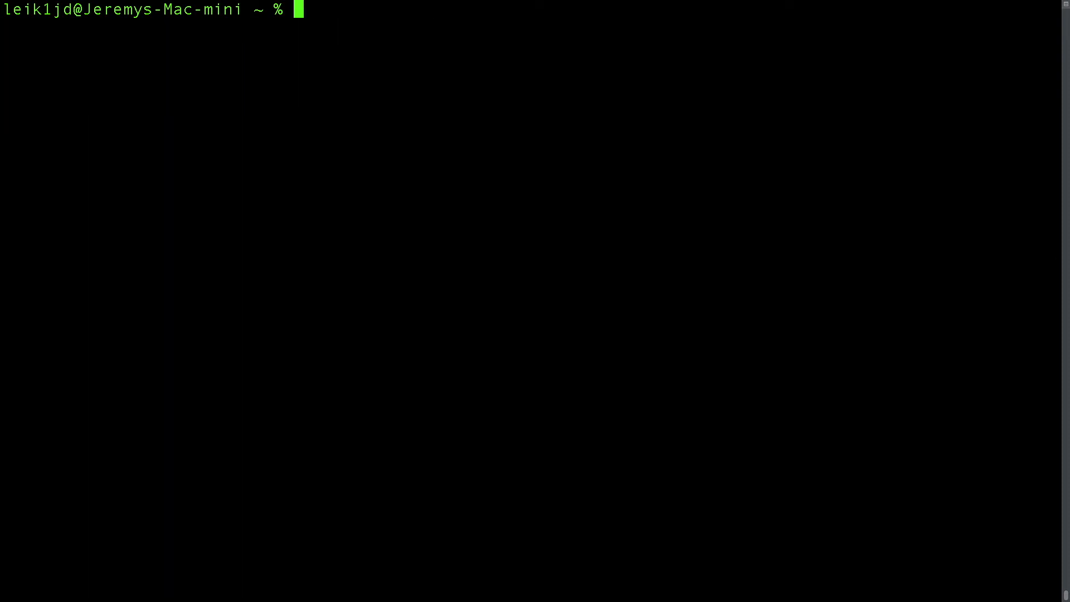
Page 'vboxmanage list usbhost' through less and highlight the BEHRINGER UMC202HD device.
text(vbox)
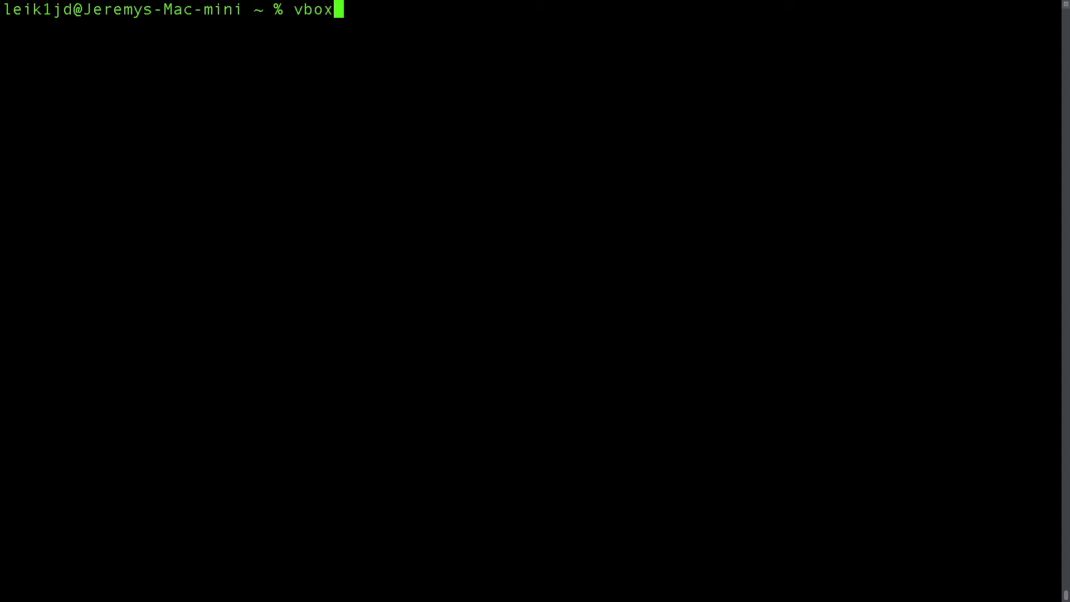
text(manage list)
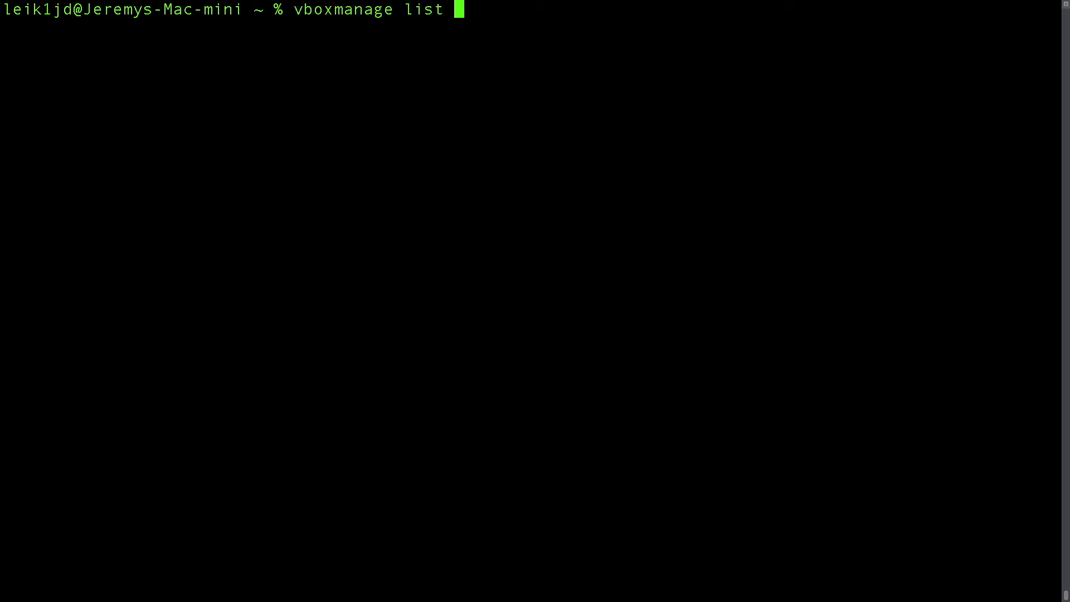
text(usbhost |)
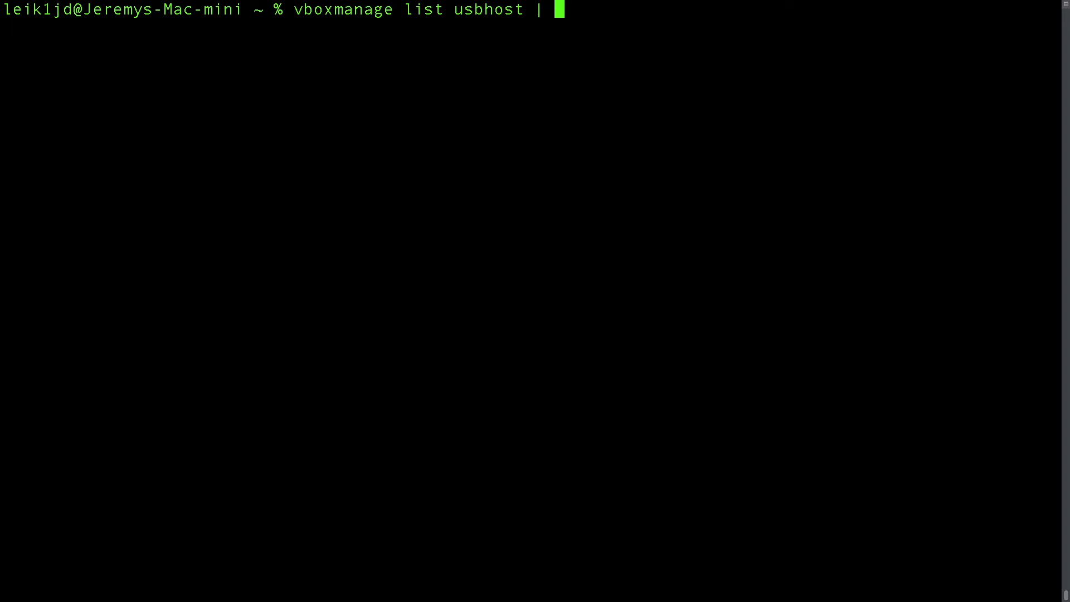
text(ls)
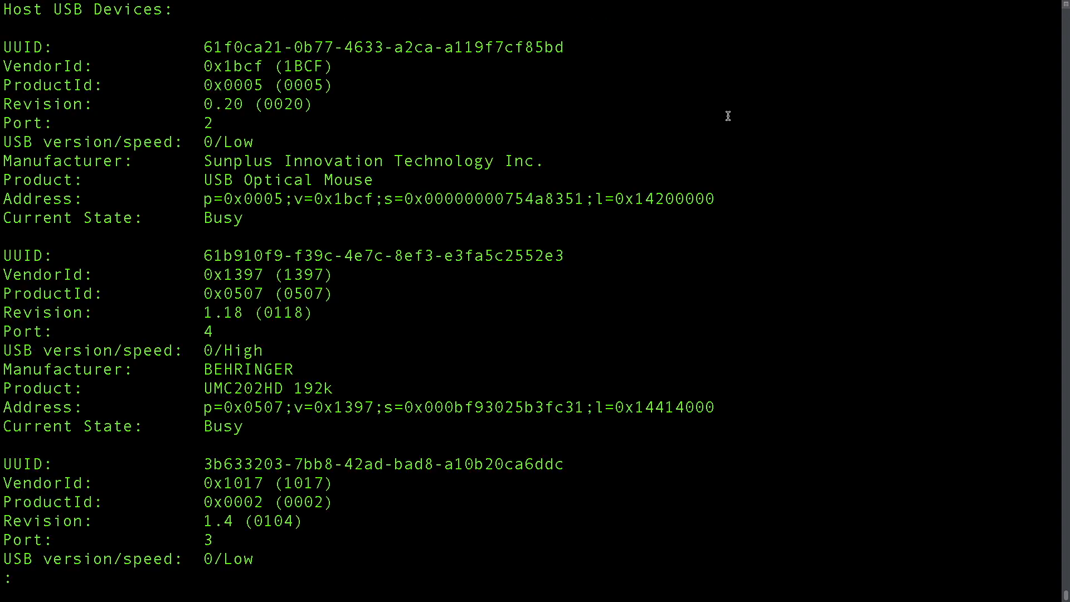
drag(203, 179, 373, 179)
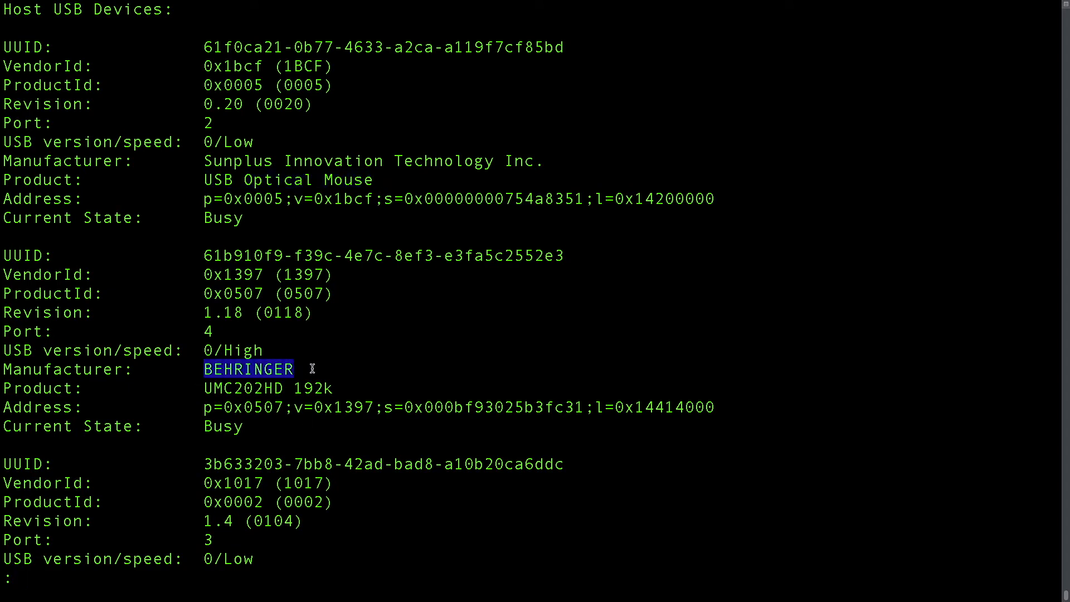
drag(310, 368, 285, 388)
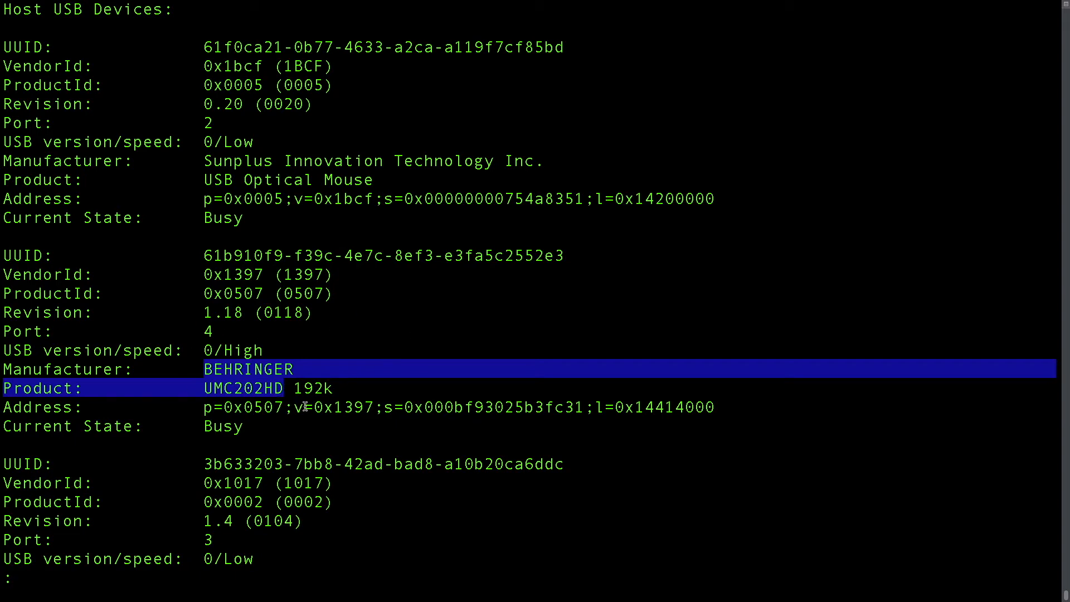
mouse_move(344, 464)
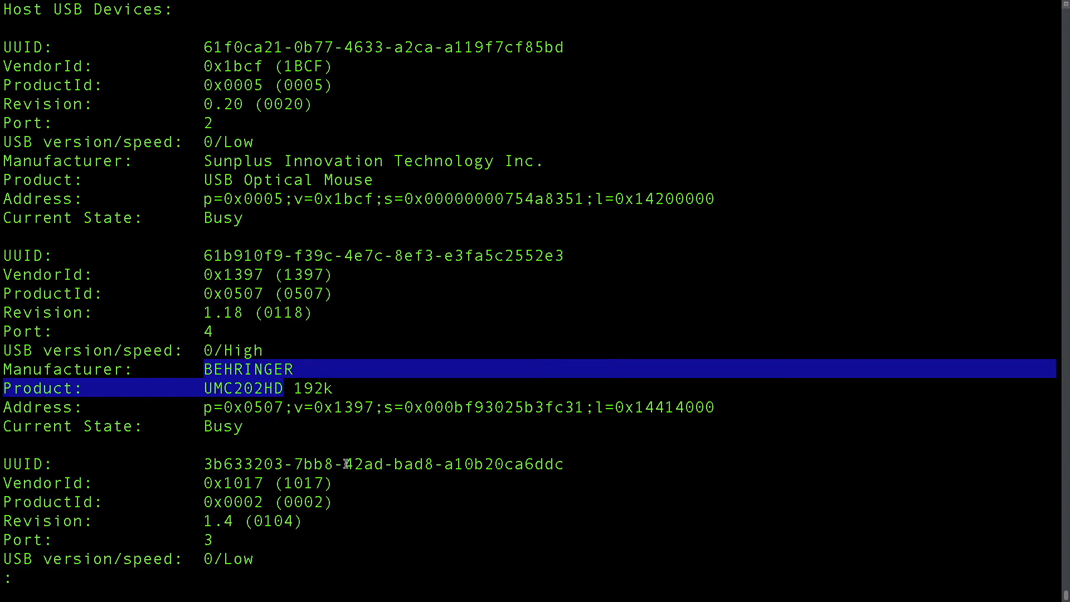
Highlight the Gaming Keyboard, IR Receiver and HD Pro Webcam C920, then quit less.
scroll(down, 3)
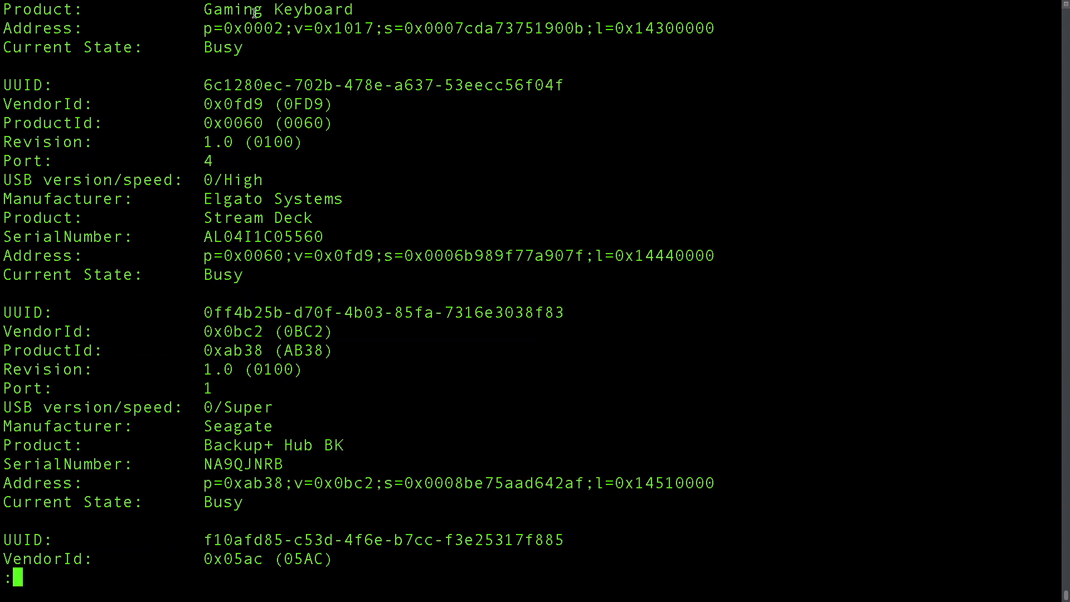
double_click(276, 123)
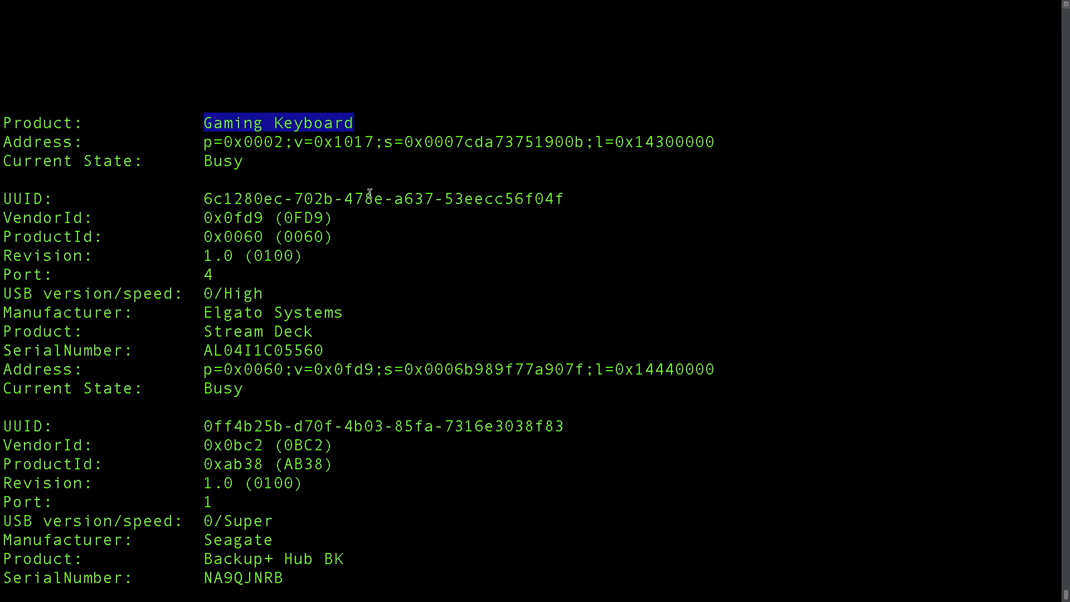
mouse_move(200, 331)
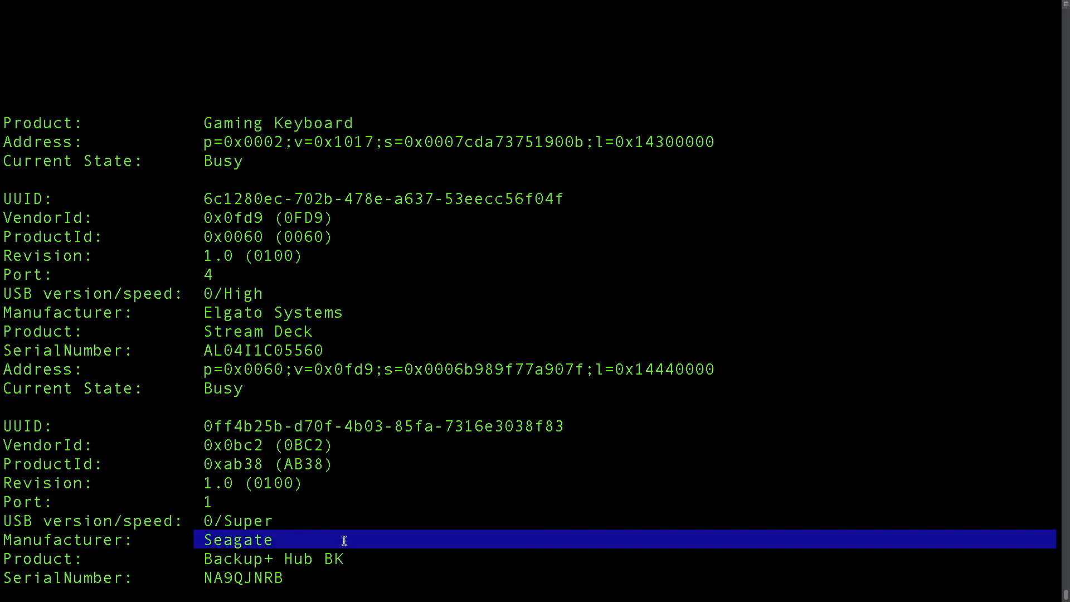
scroll(down, 3)
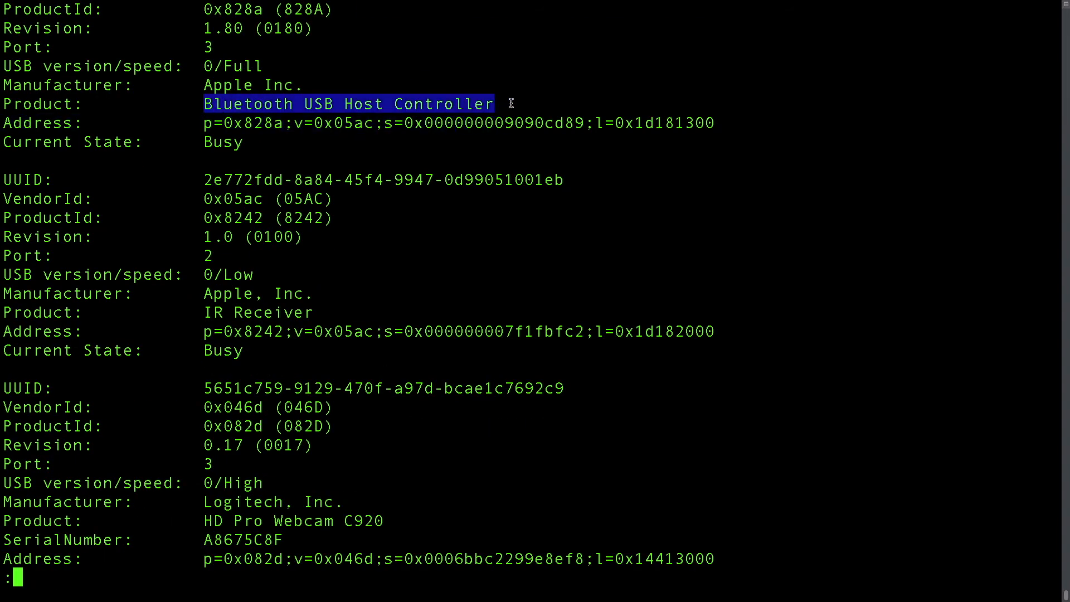
double_click(216, 312)
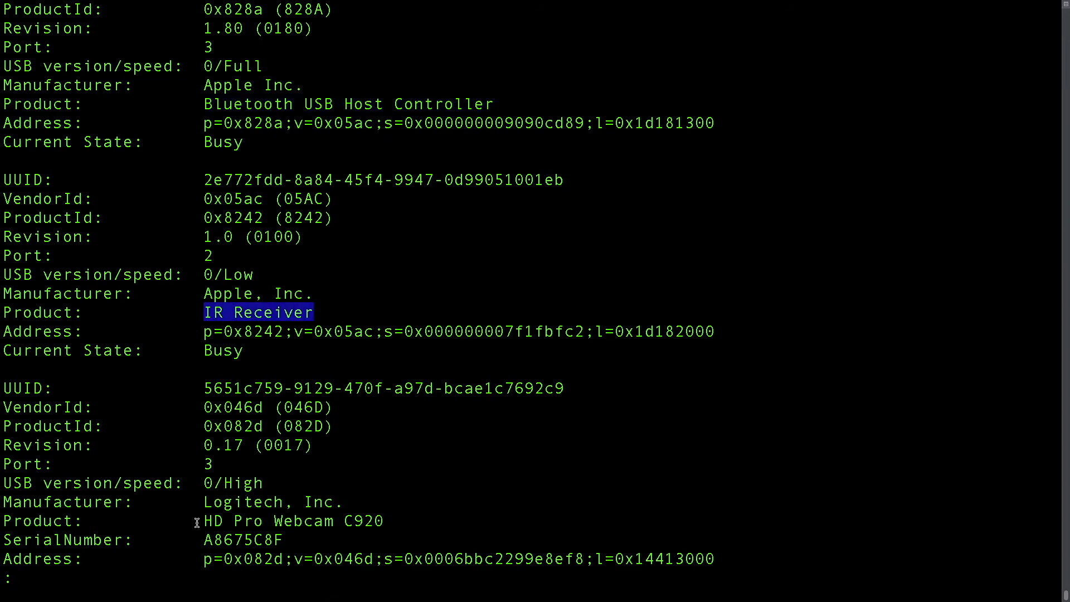
double_click(289, 521)
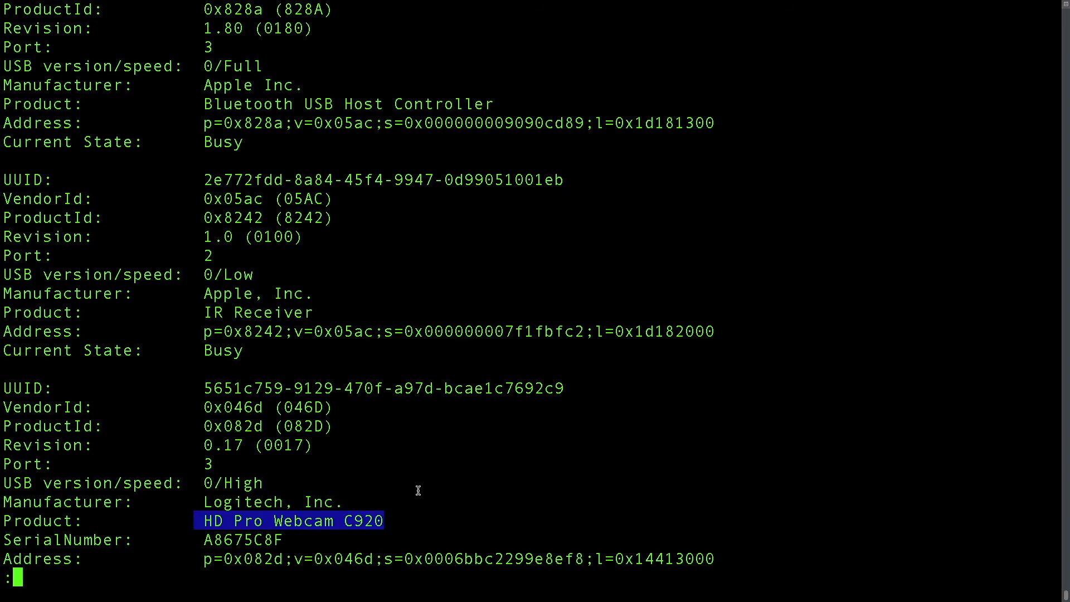
key(q)
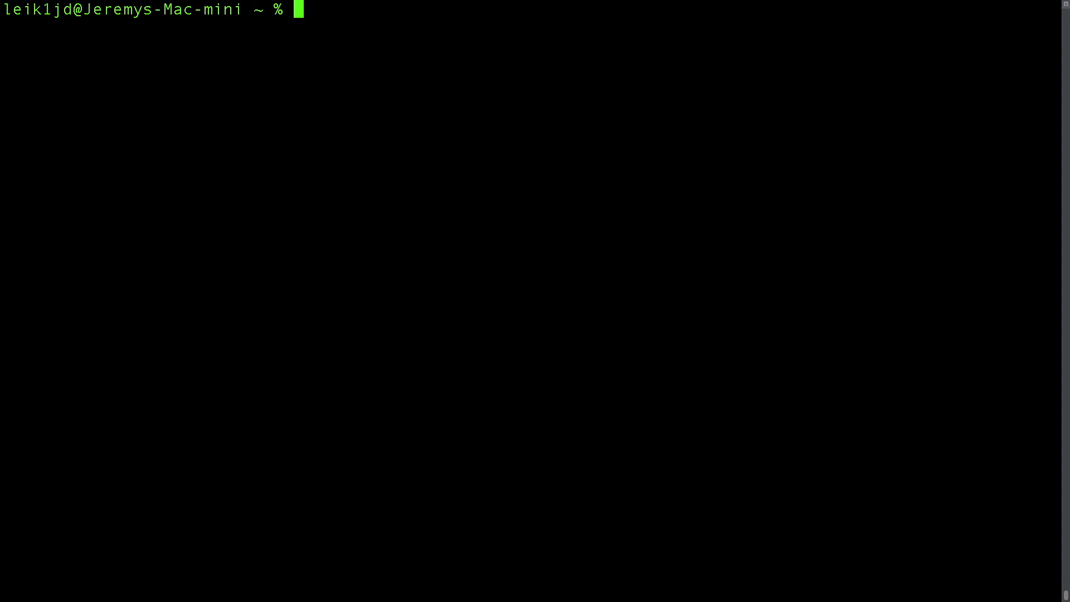
Run 'vboxmanage list systemproperties' and scroll through API version, RAM and CPU limits.
text(v)
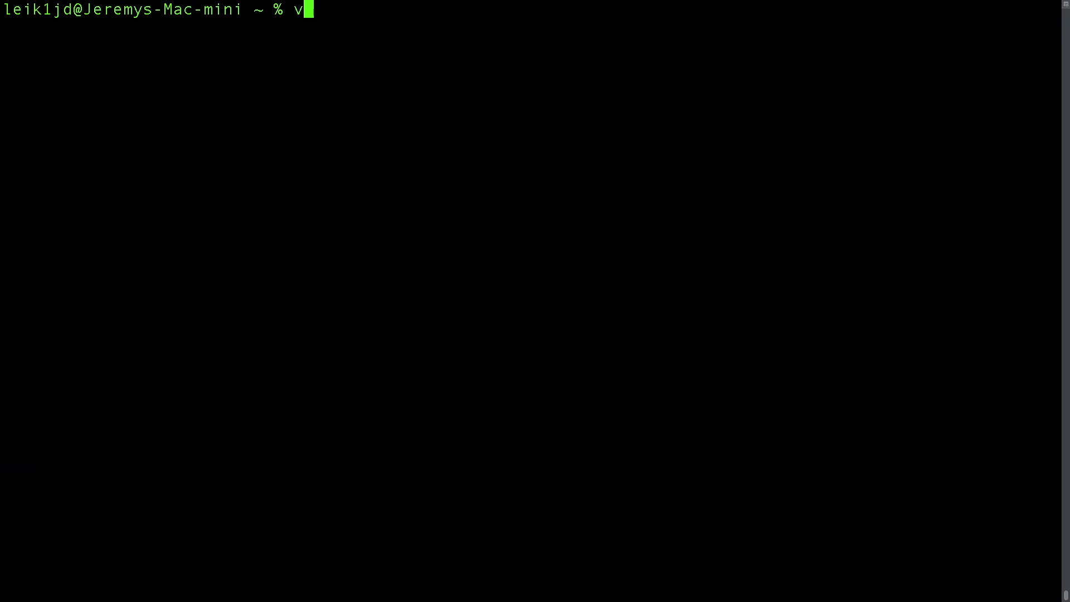
text(boxmanage)
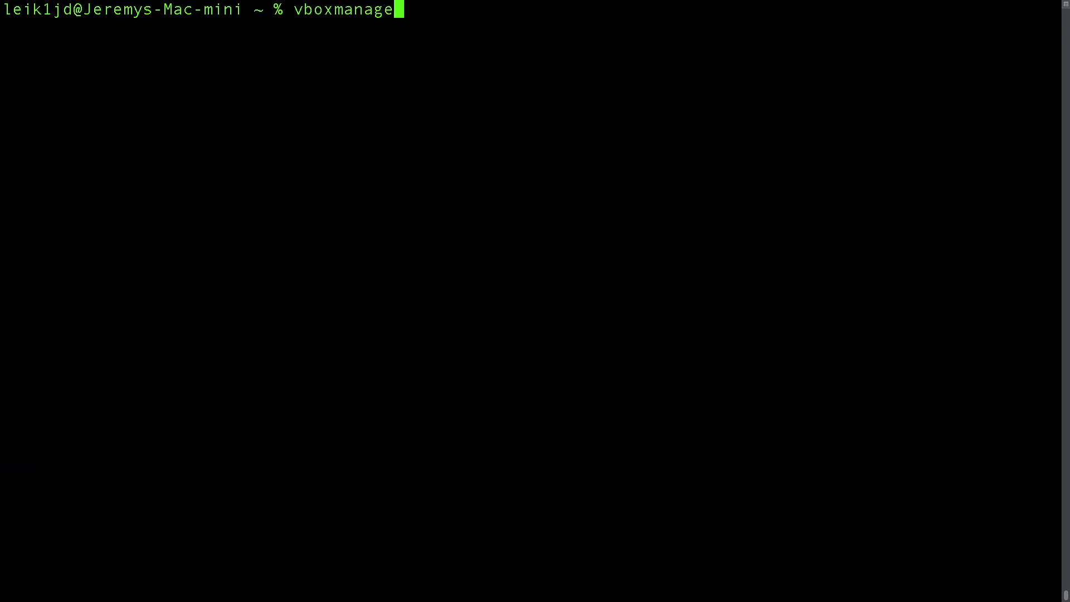
text(list syst)
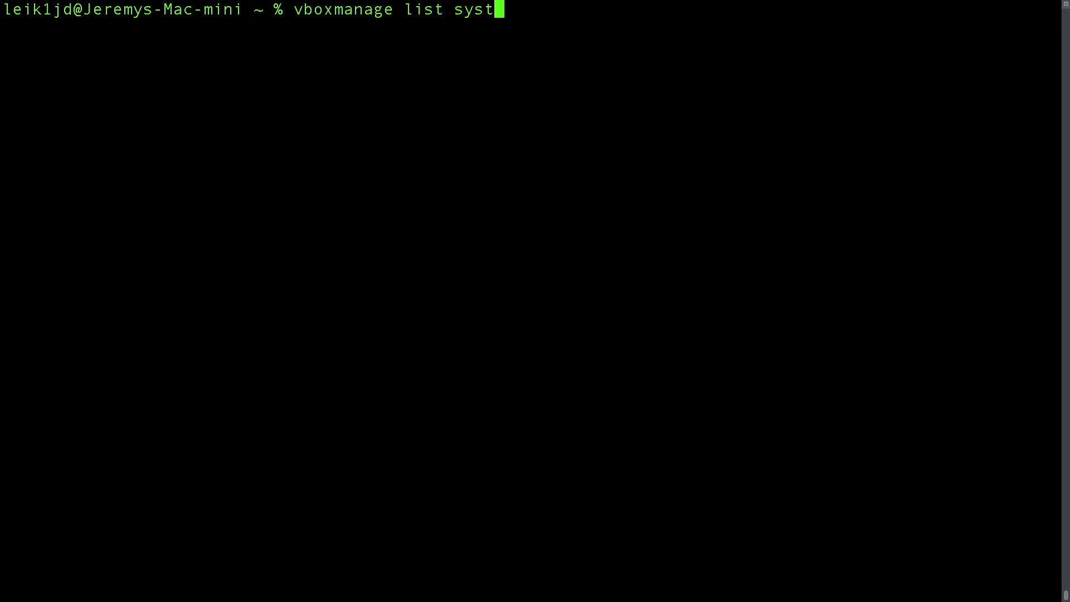
text(emproperti)
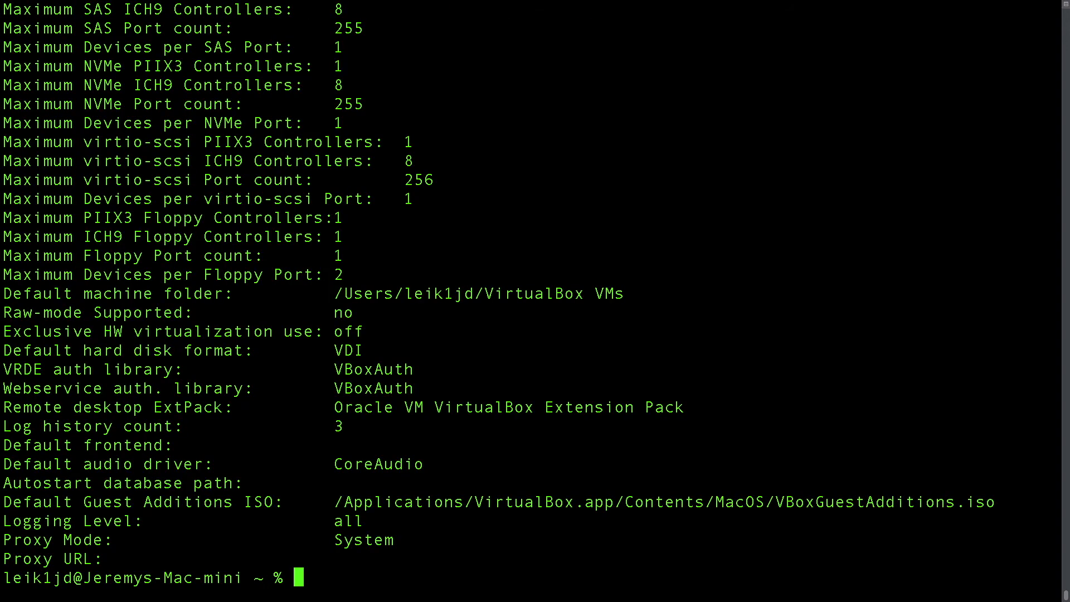
mouse_move(263, 471)
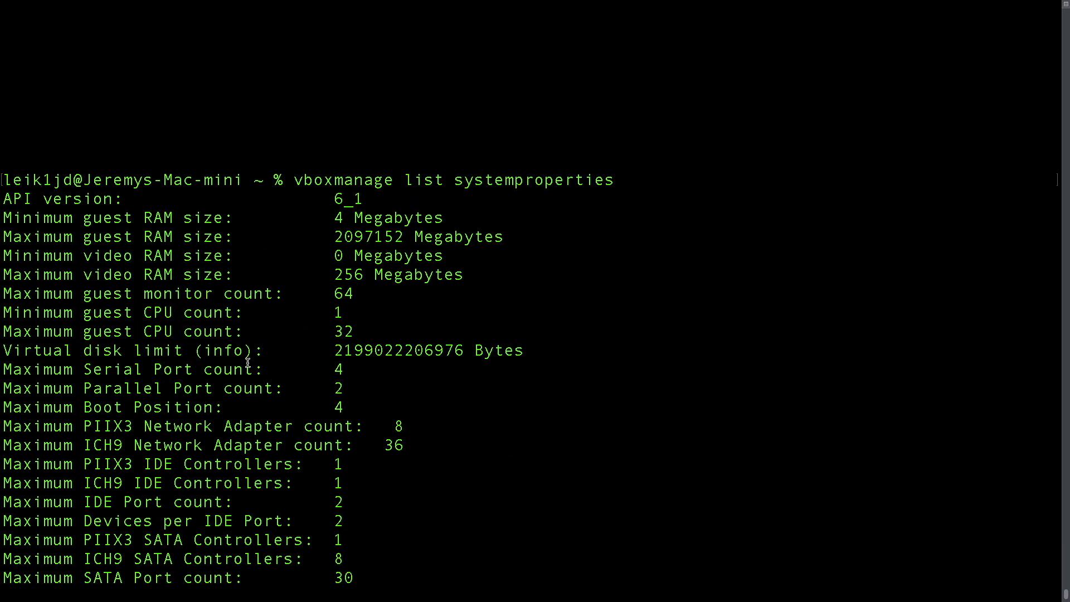
scroll(down, 3)
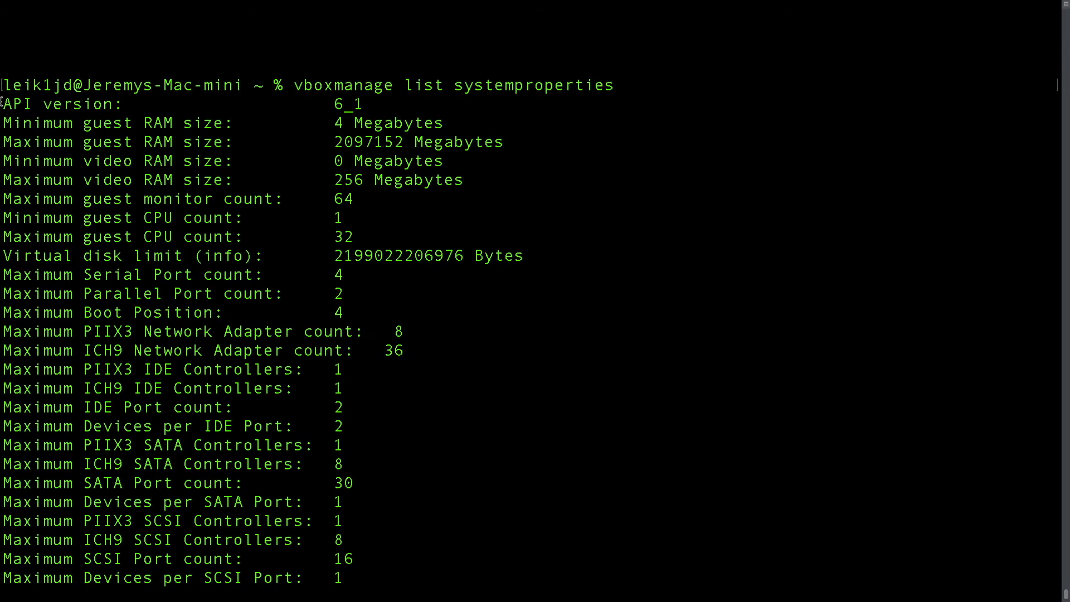
scroll(down, 3)
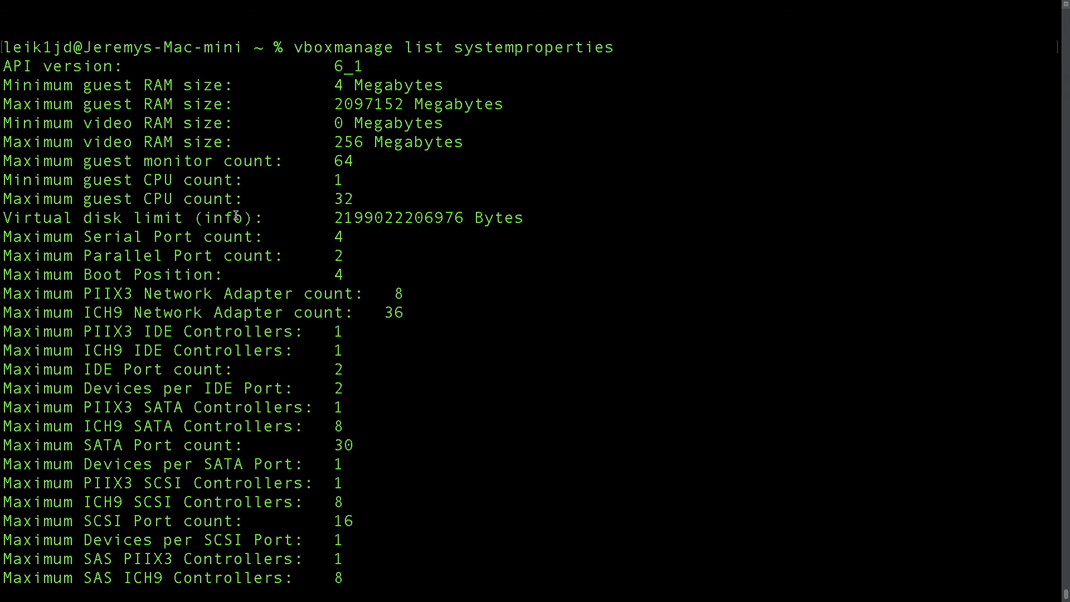
scroll(down, 3)
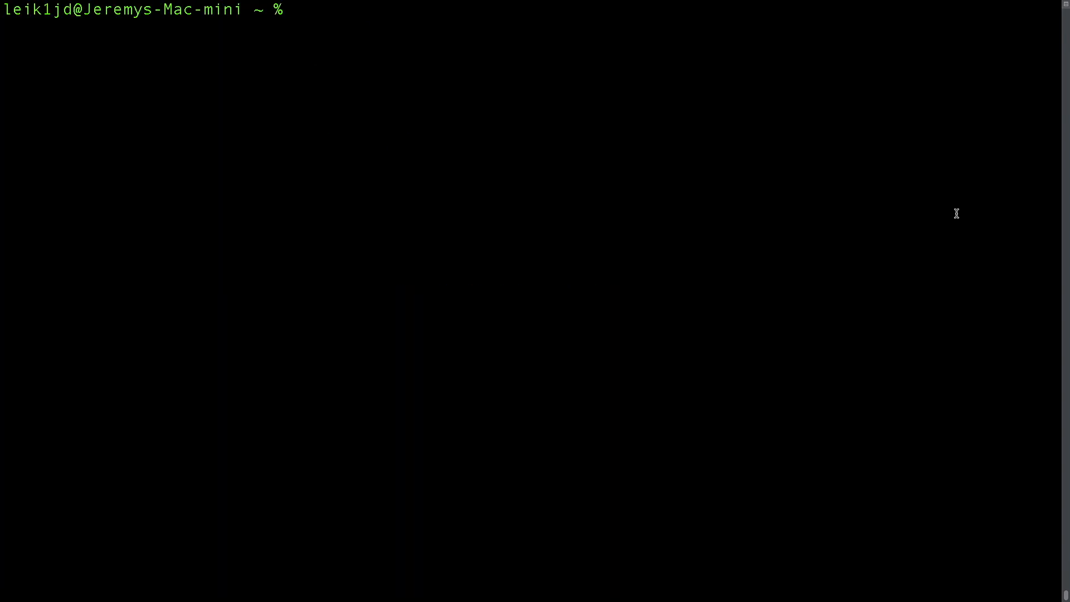
Run 'vboxmanage list extpacks' and highlight the Extension Pack version 6.1.18.
text(v)
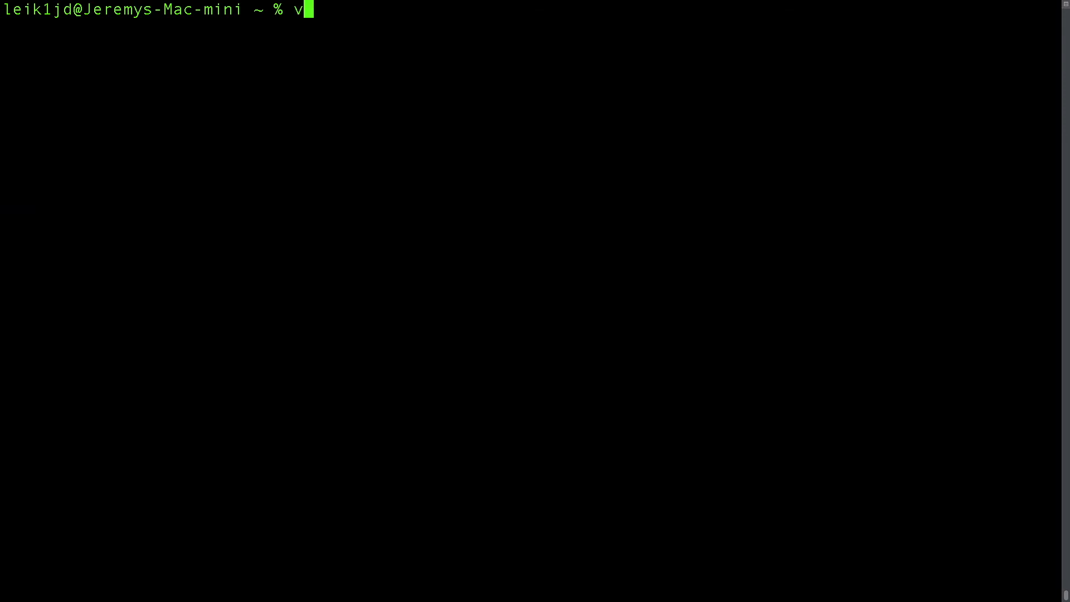
text(boxmanage)
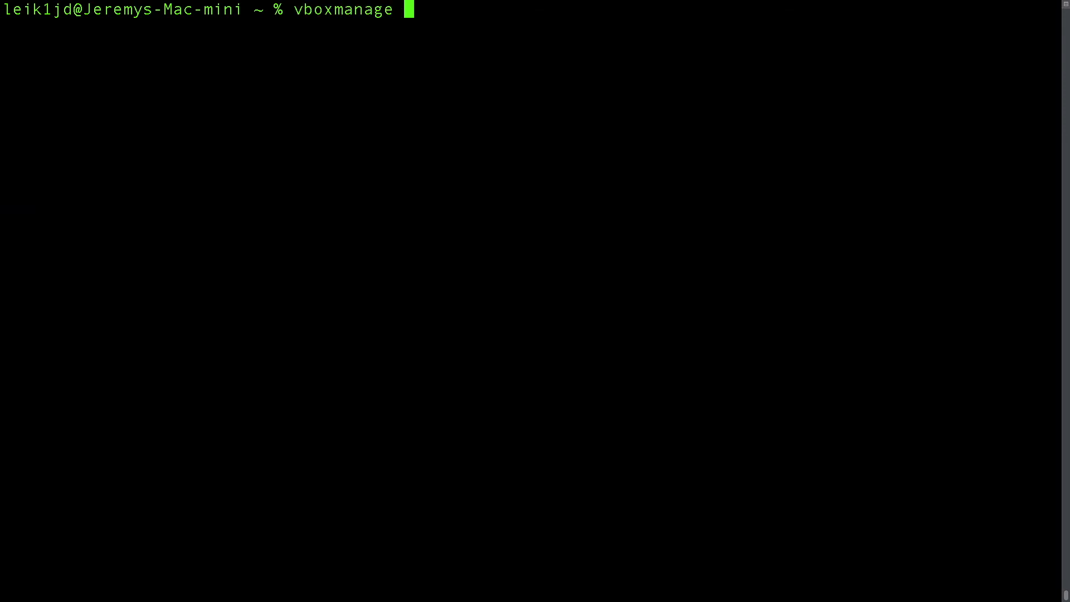
text(list extpacks)
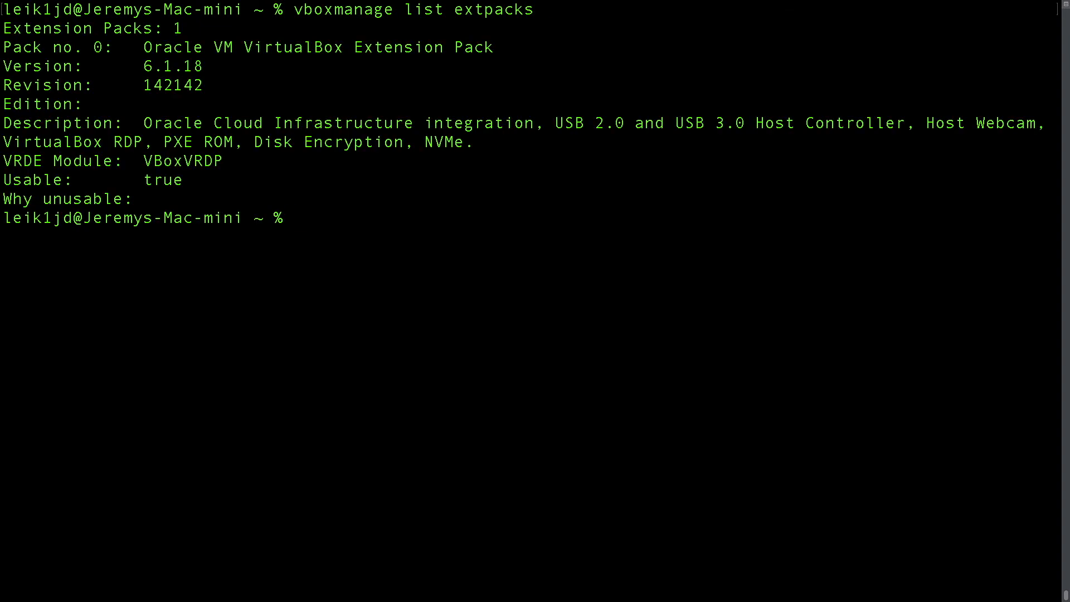
double_click(146, 66)
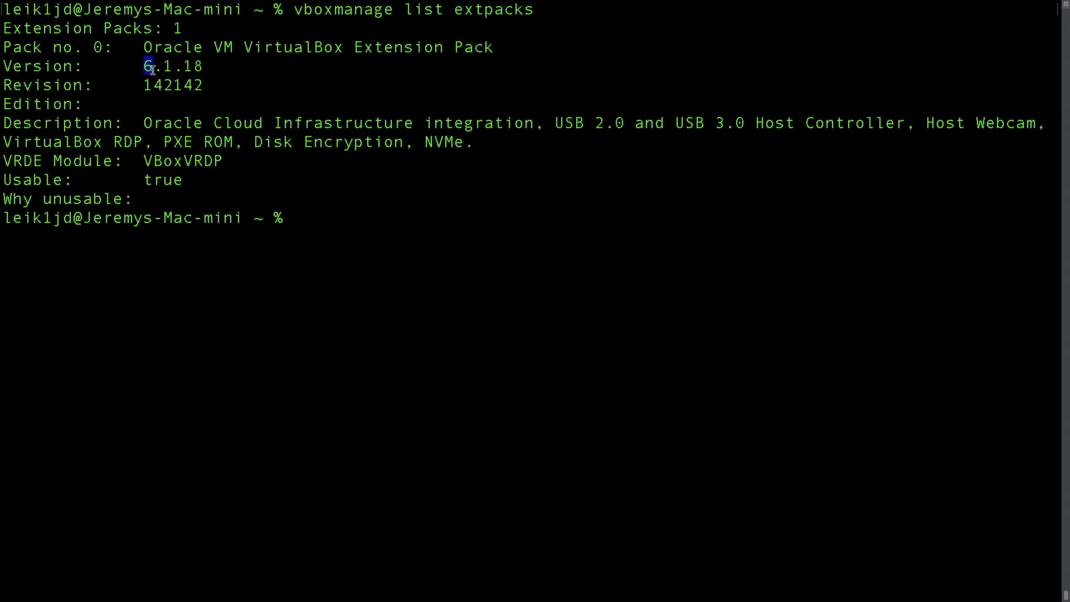
double_click(150, 66)
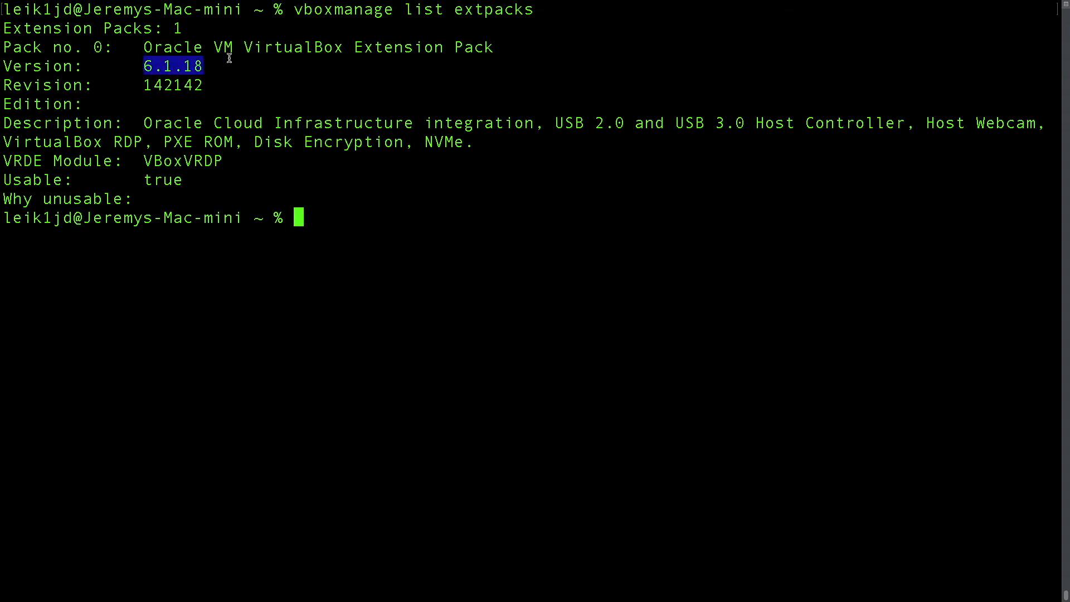
mouse_move(210, 63)
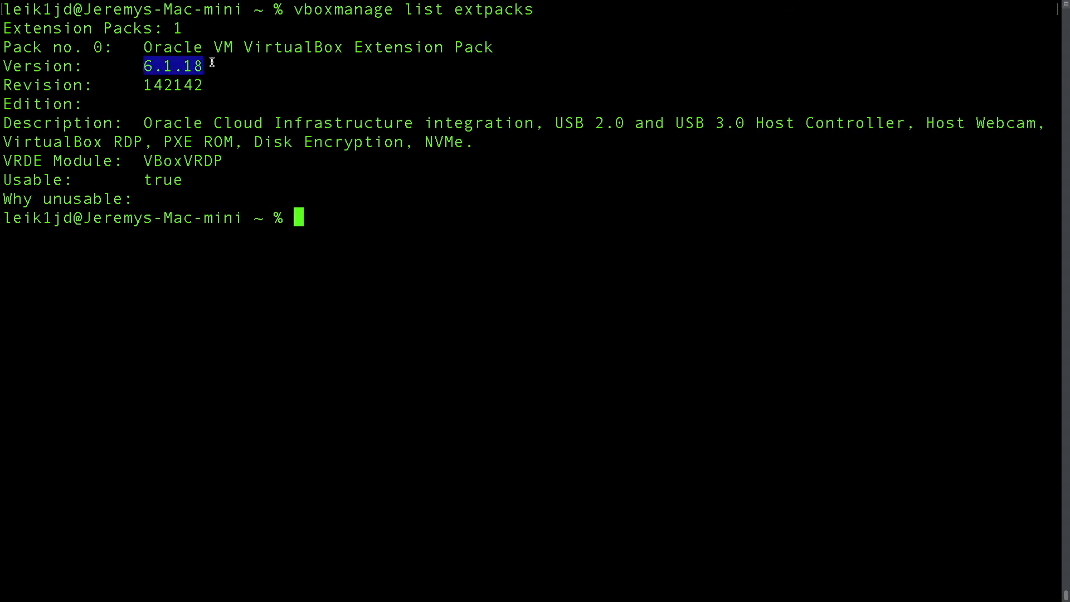
mouse_move(203, 141)
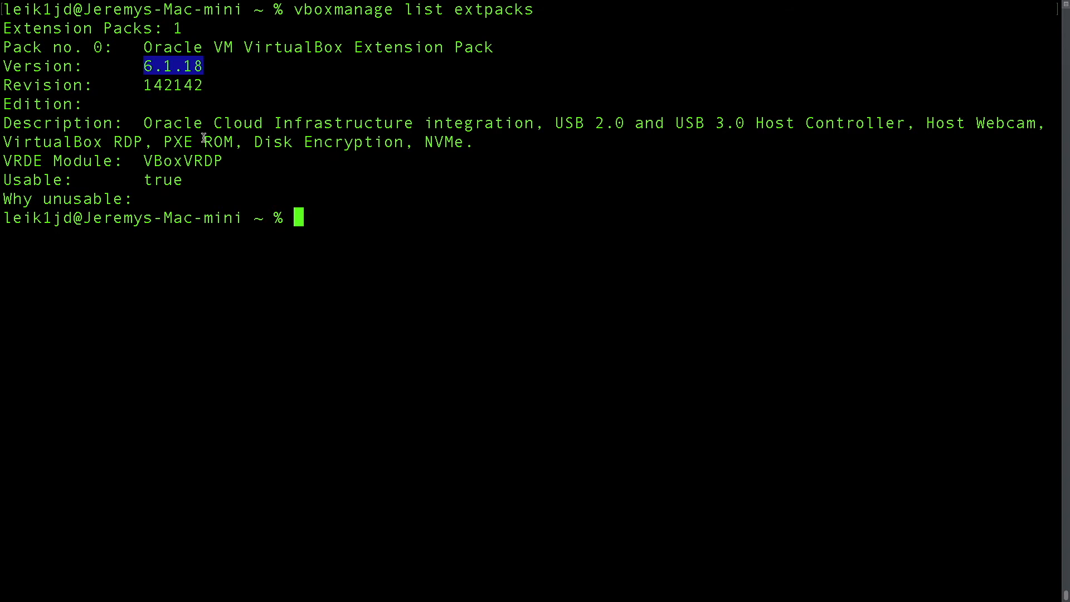
mouse_move(723, 123)
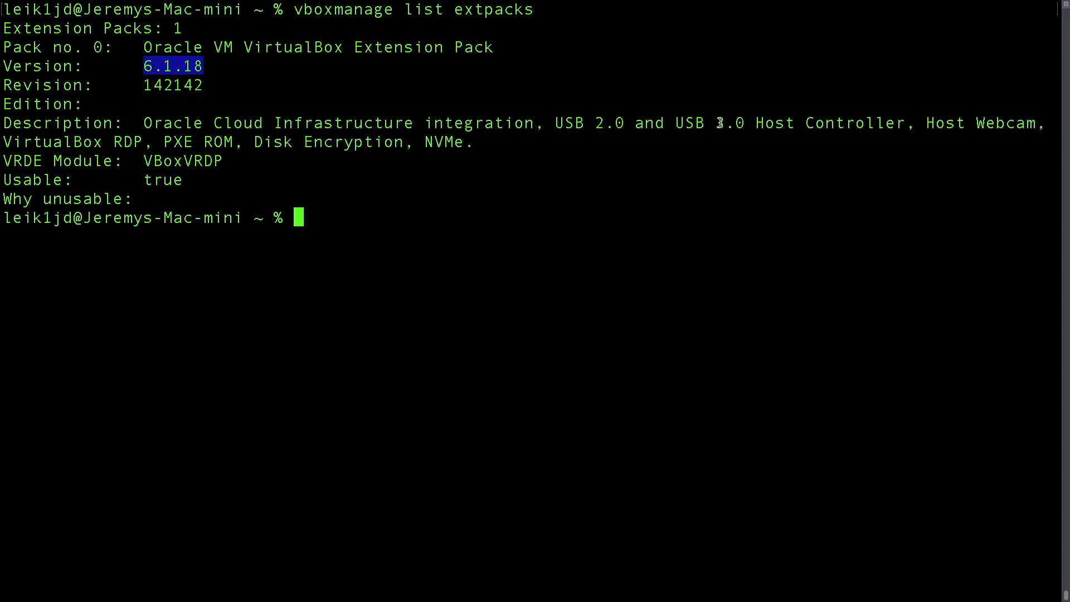
mouse_move(773, 123)
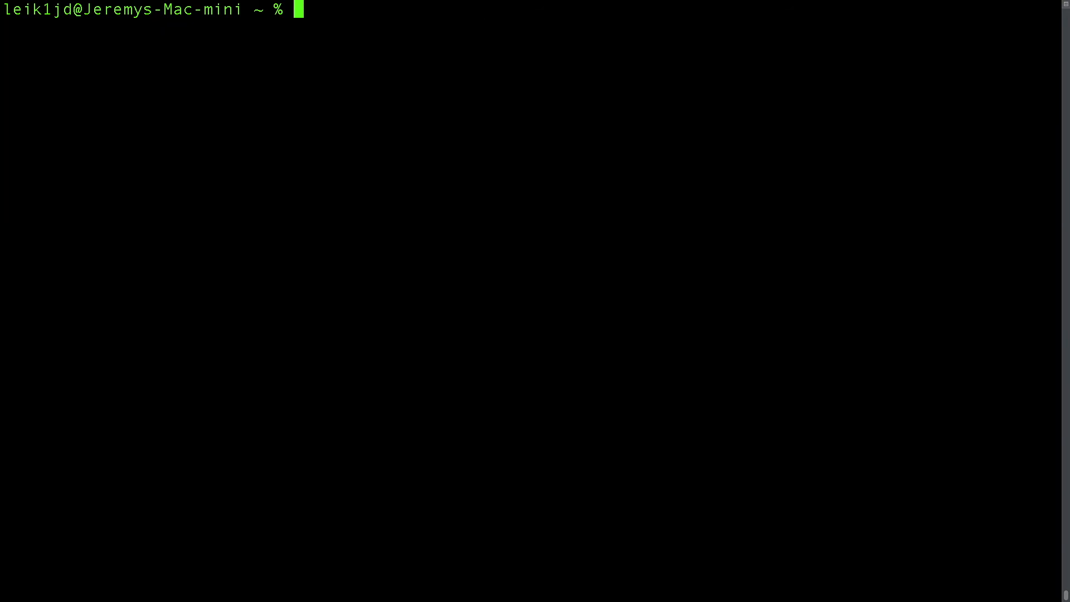
Run 'vboxmanage list groups' to show the VirtualBox machine groups.
text(vboxmanage l)
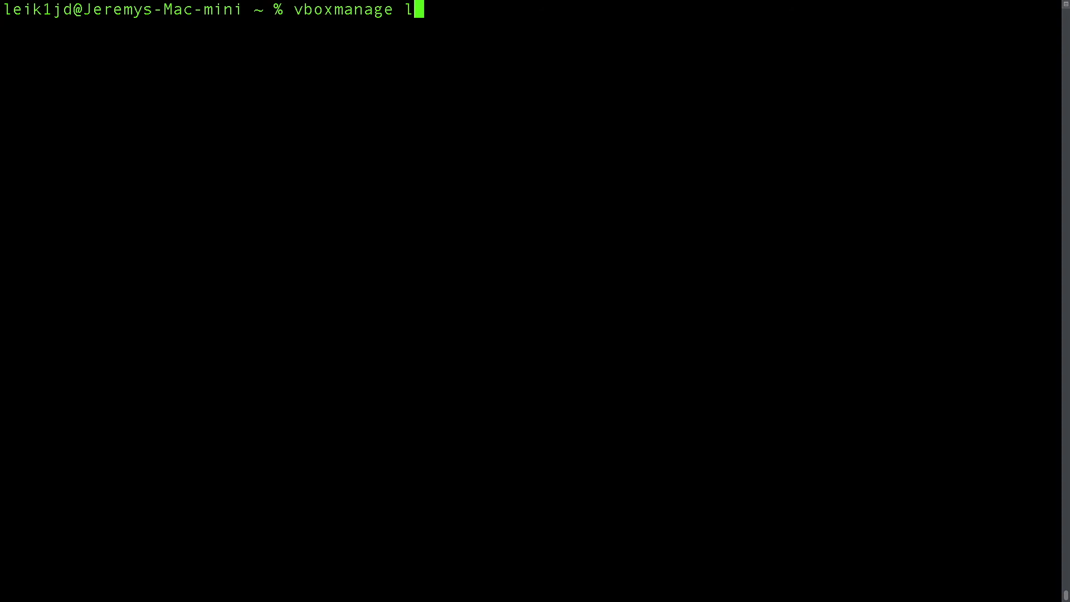
text(ist gr)
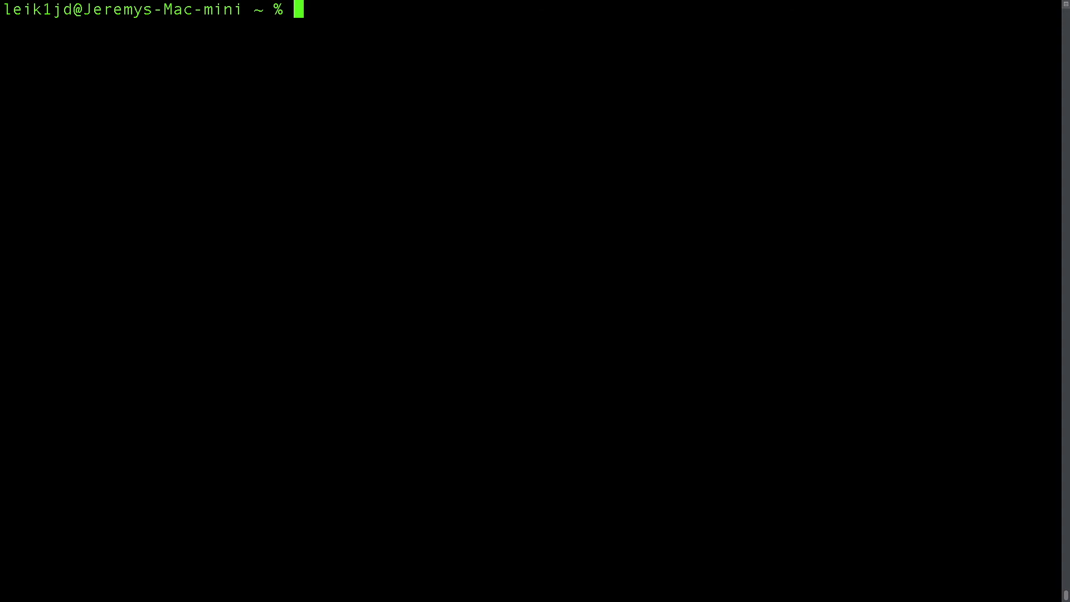
Run 'vboxmanage list webcams' and mark, then deselect, the HD Pro Webcam C920 #3 path.
text(vboxmana)
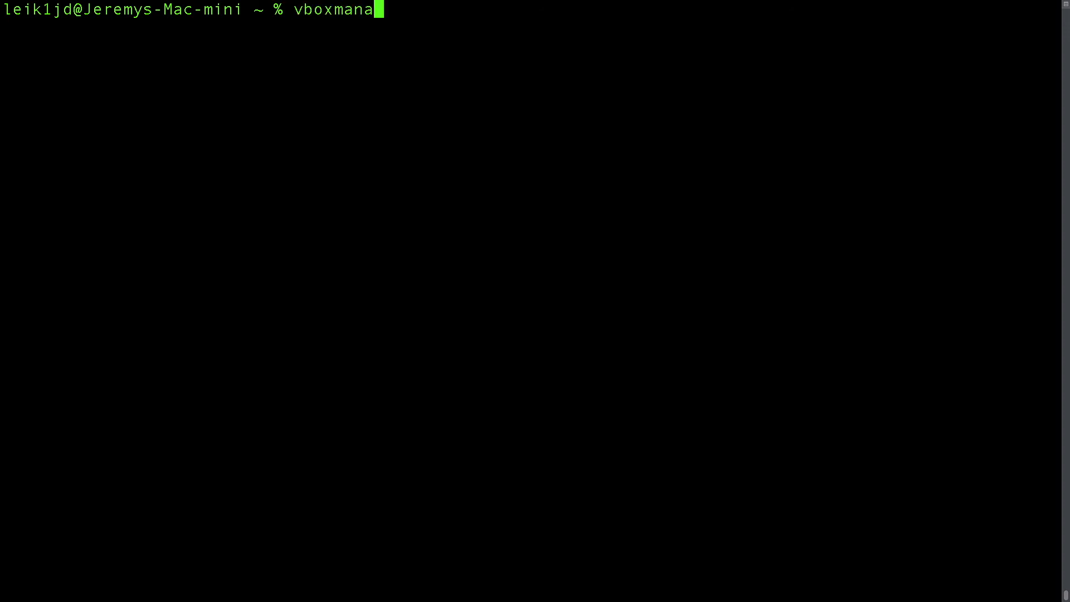
text(ge list webcams)
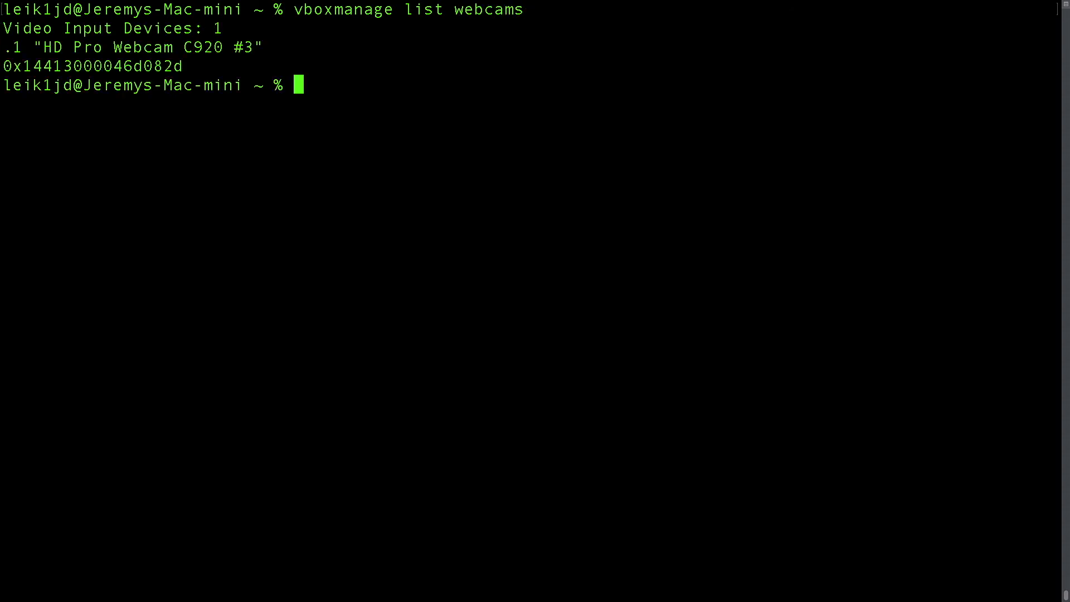
mouse_move(360, 70)
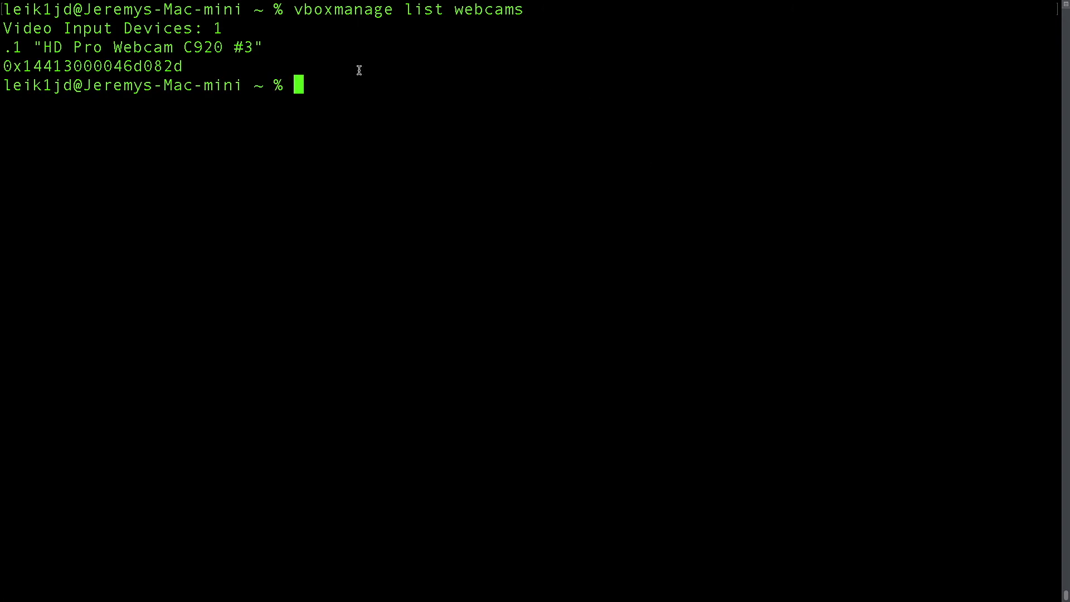
drag(225, 28, 6, 46)
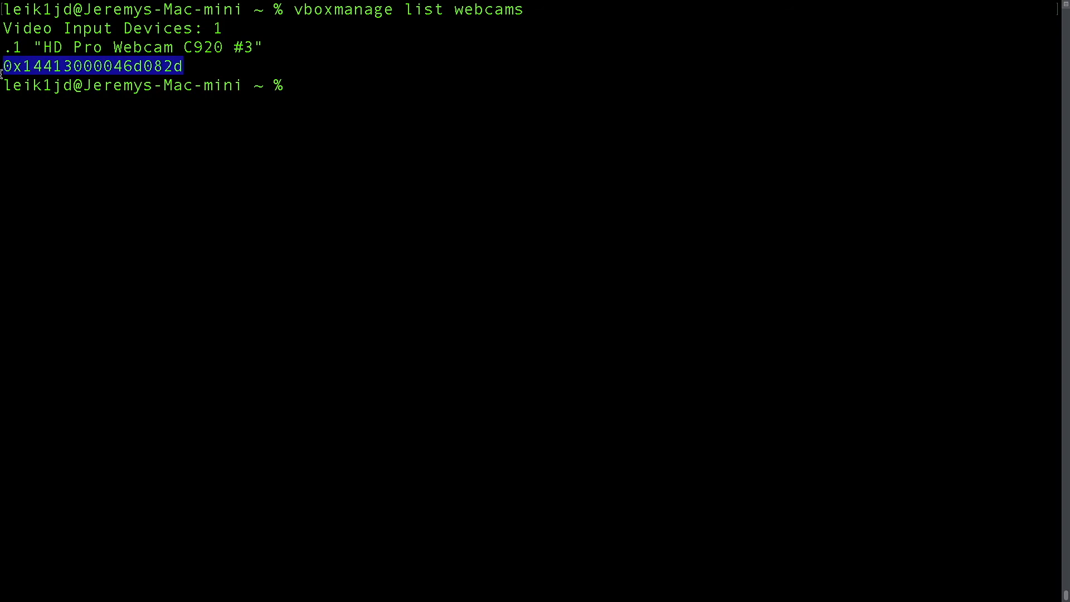
mouse_move(205, 65)
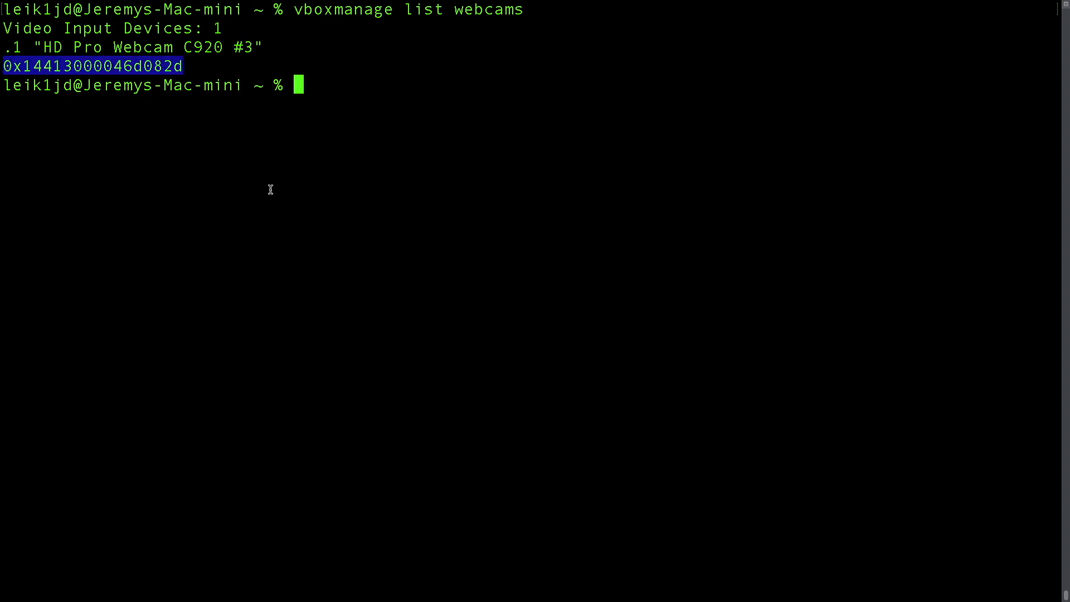
click(350, 178)
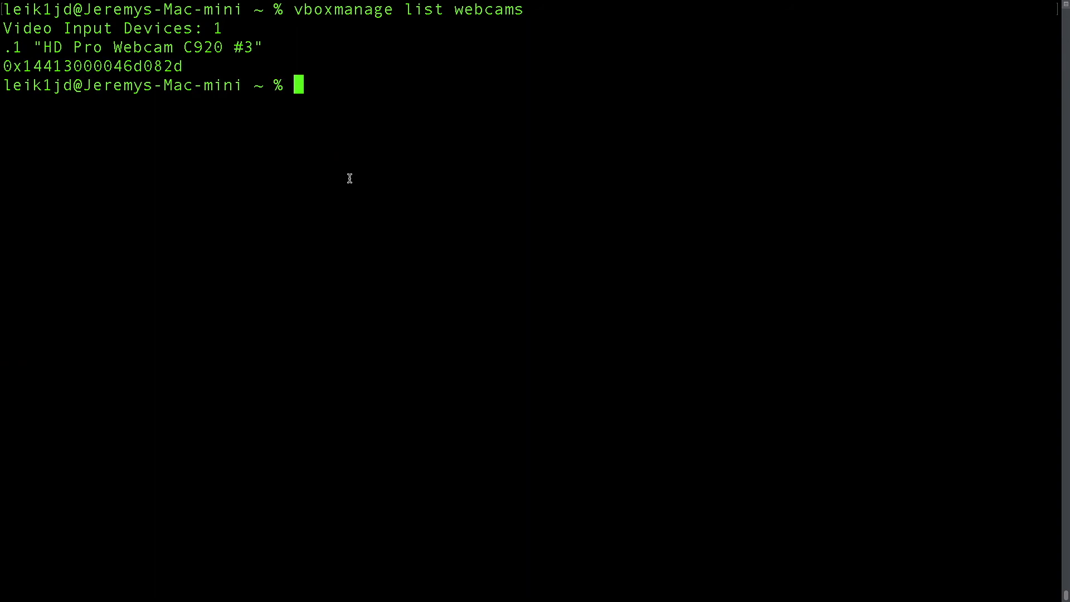